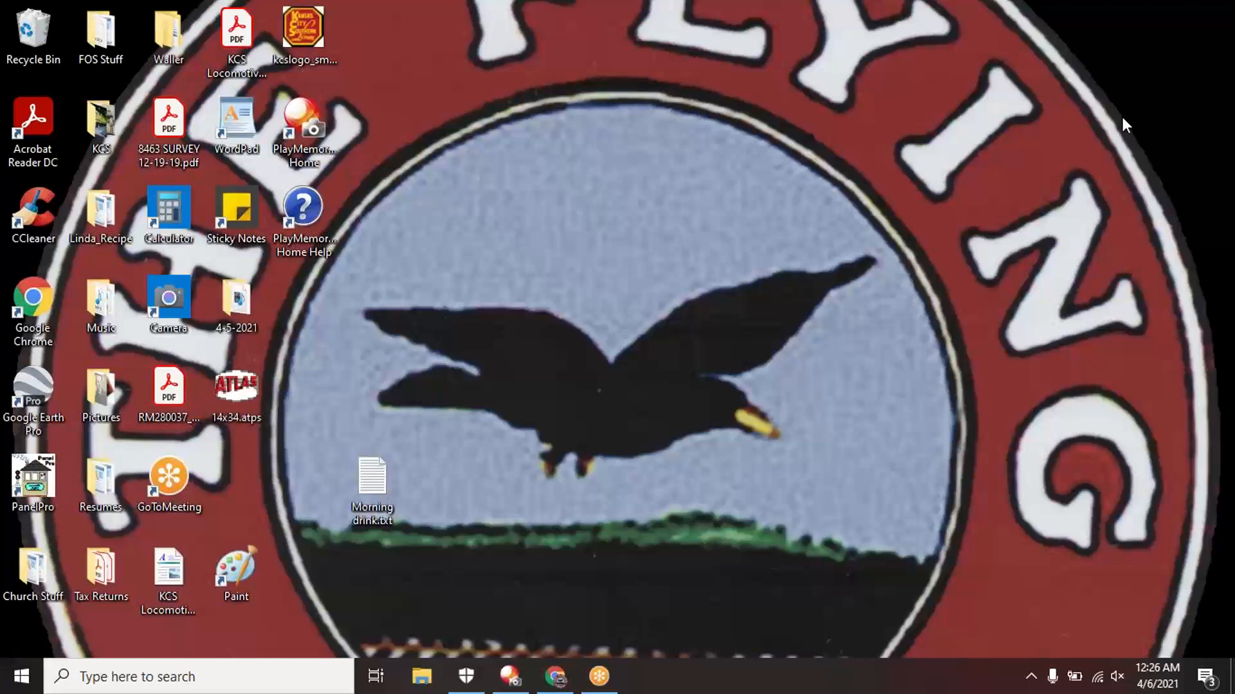
mouse_move(858, 258)
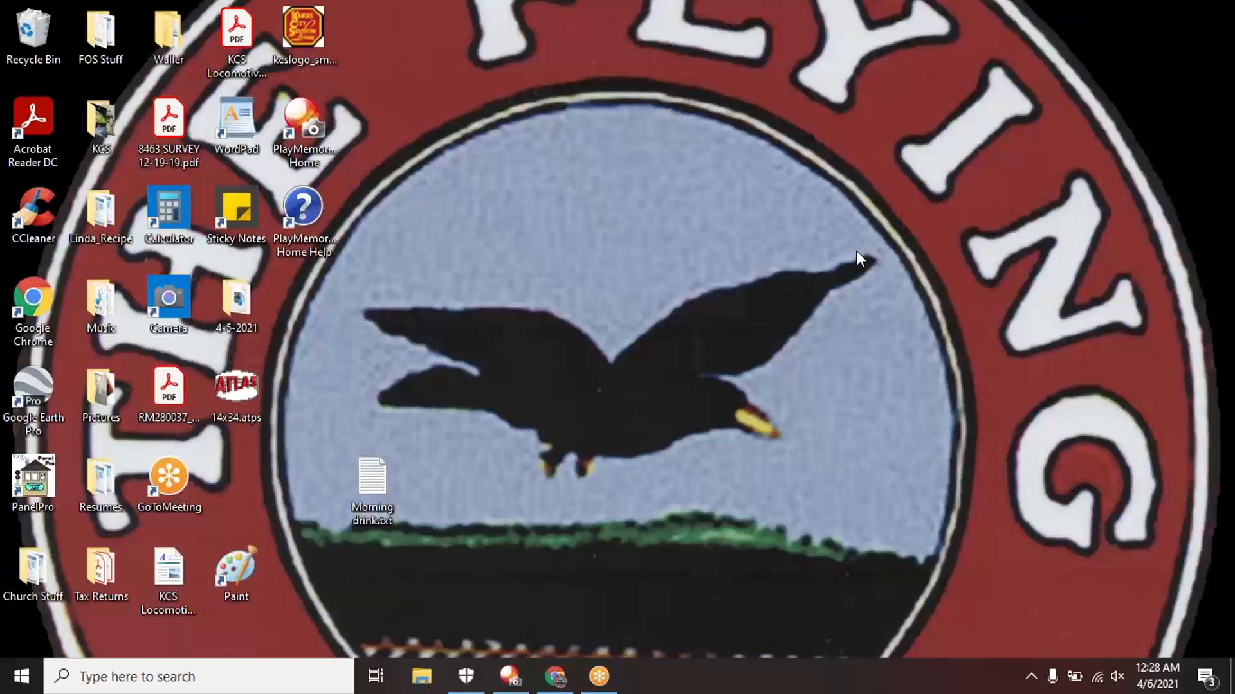
Launch JMRI PanelPro from its desktop shortcut and bring up the Operations menu
left_click(32, 480)
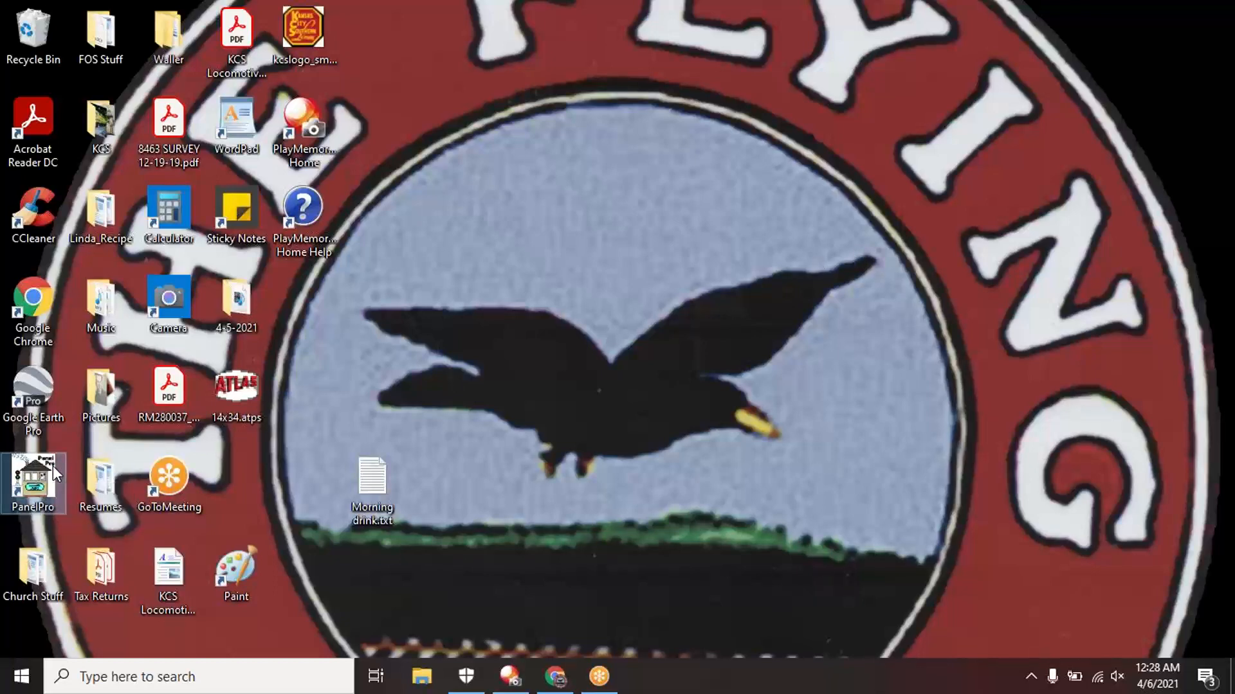
double_click(34, 476)
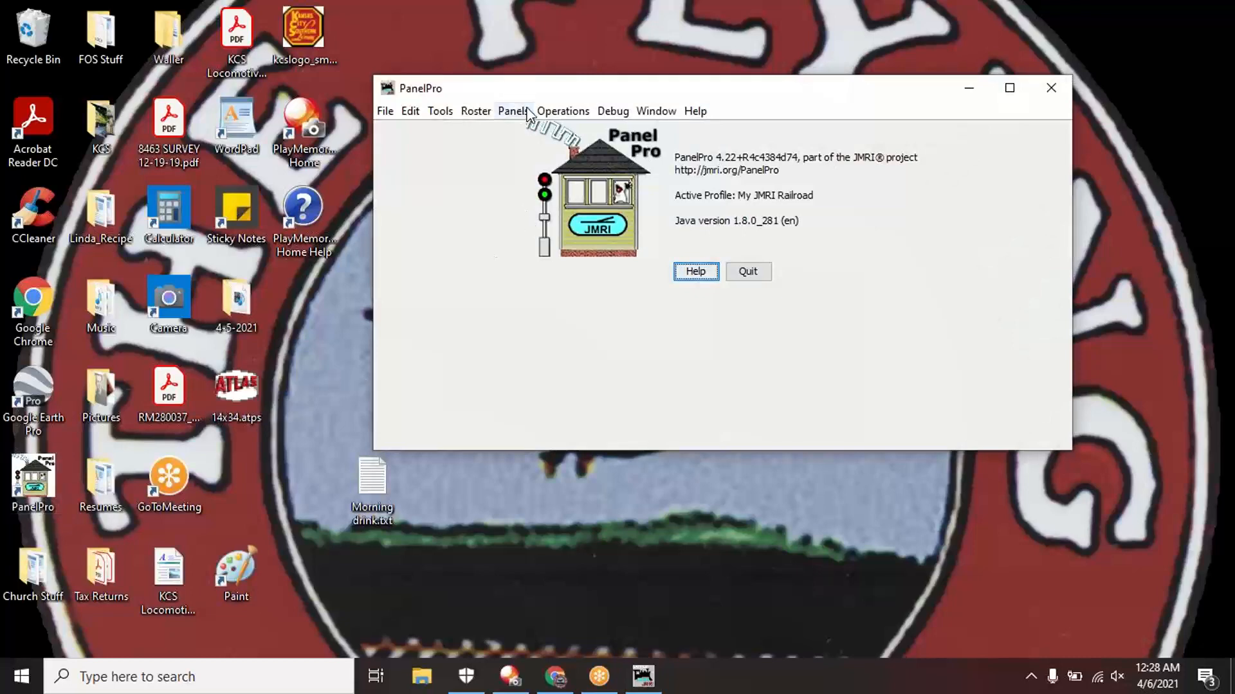
left_click(562, 110)
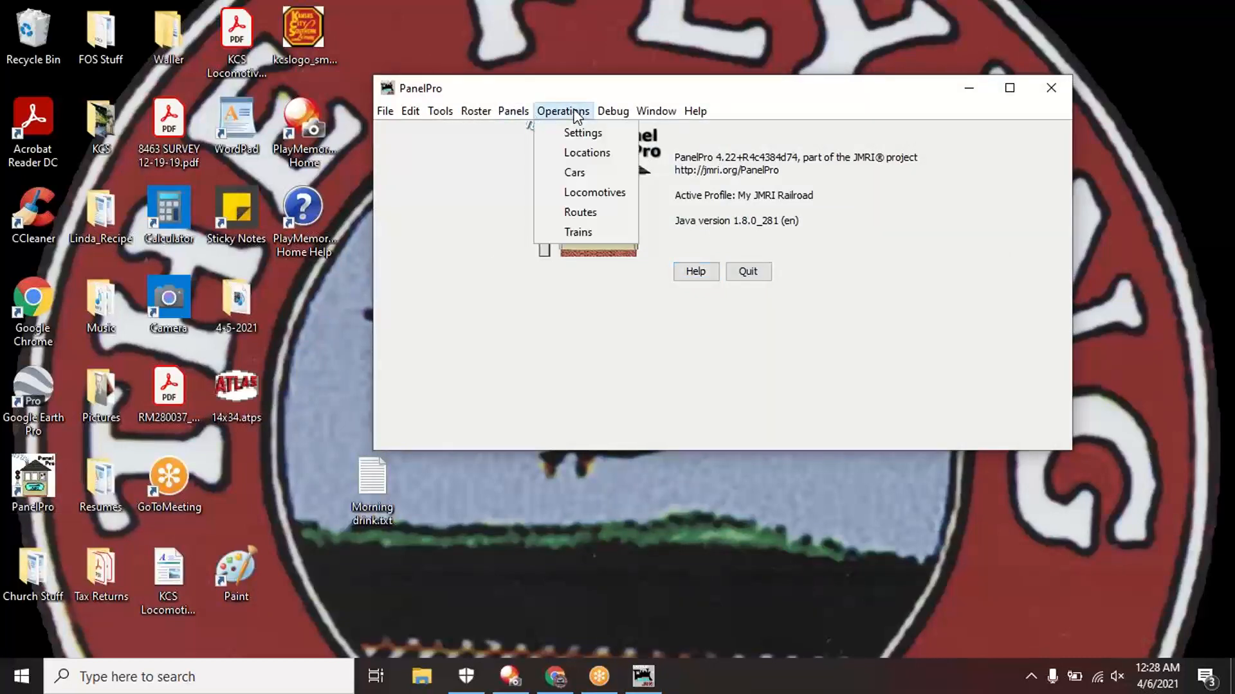
mouse_move(578, 232)
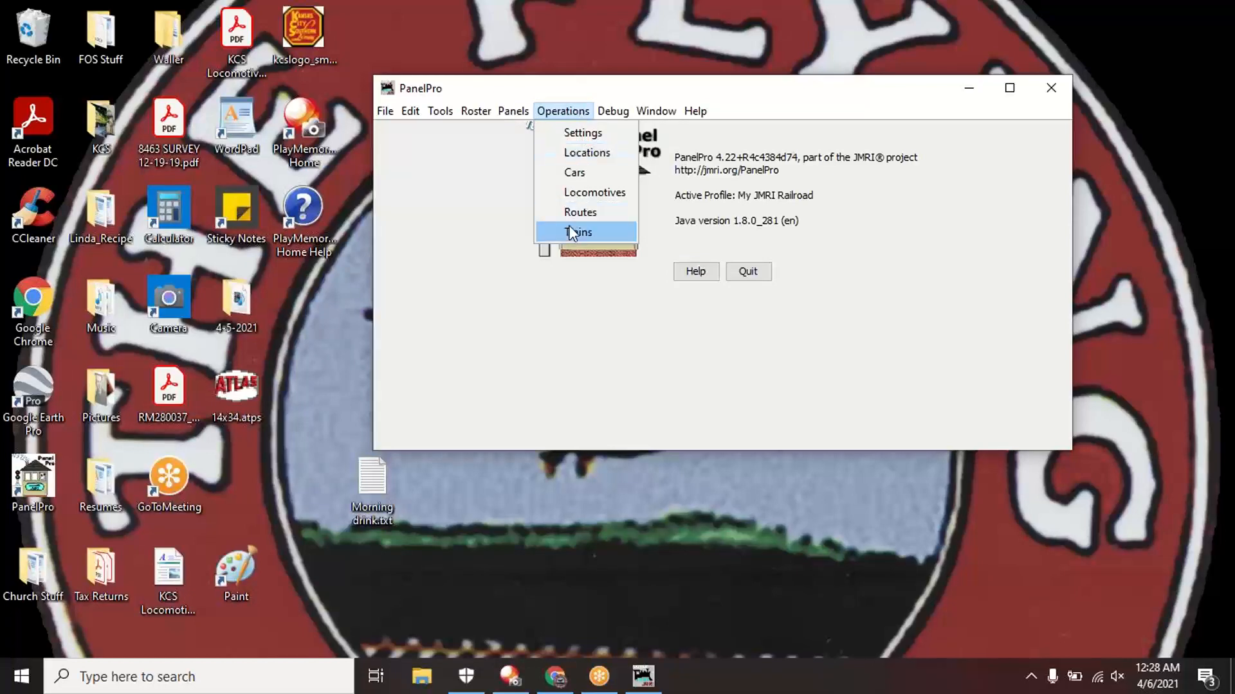
Show the Routes list and sort its four routes by ID number
left_click(580, 212)
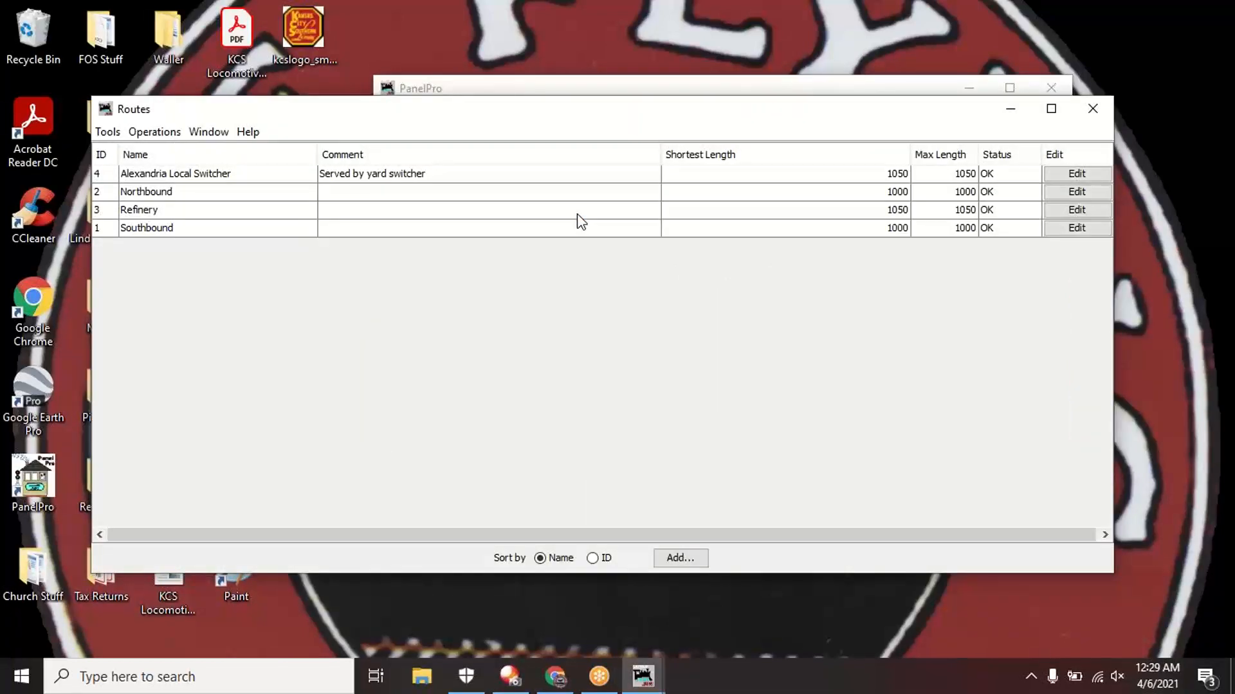
mouse_move(452, 371)
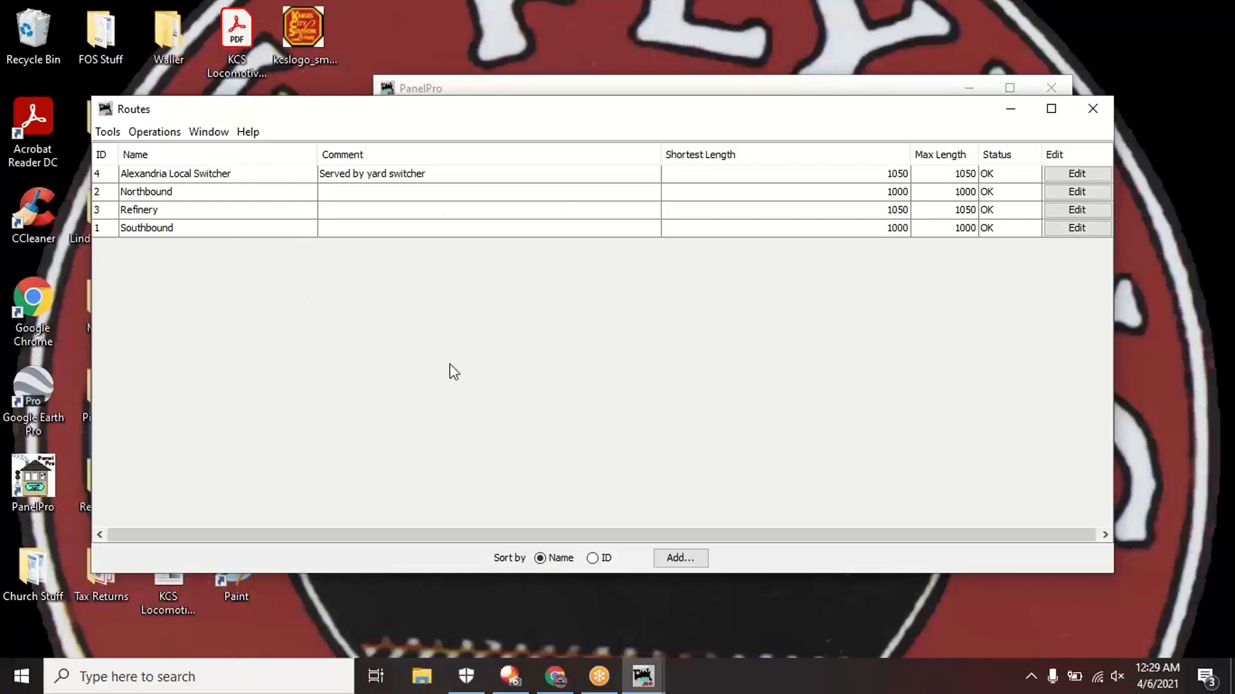
left_click(592, 558)
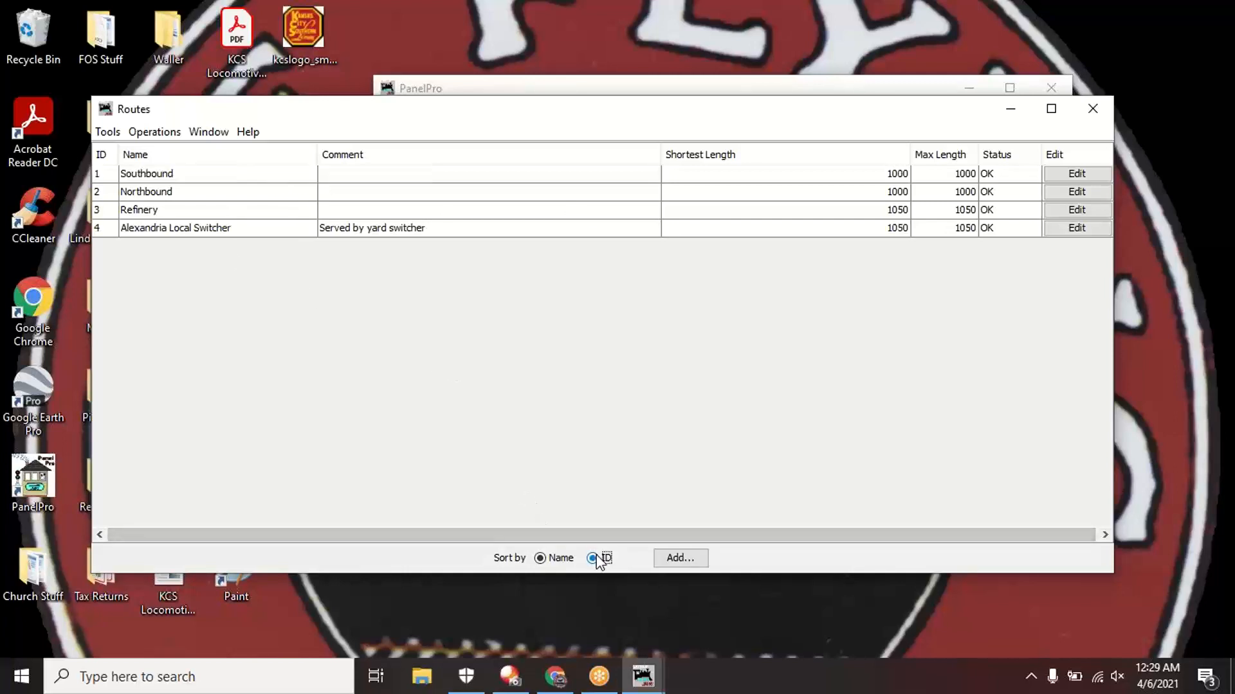
left_click(592, 558)
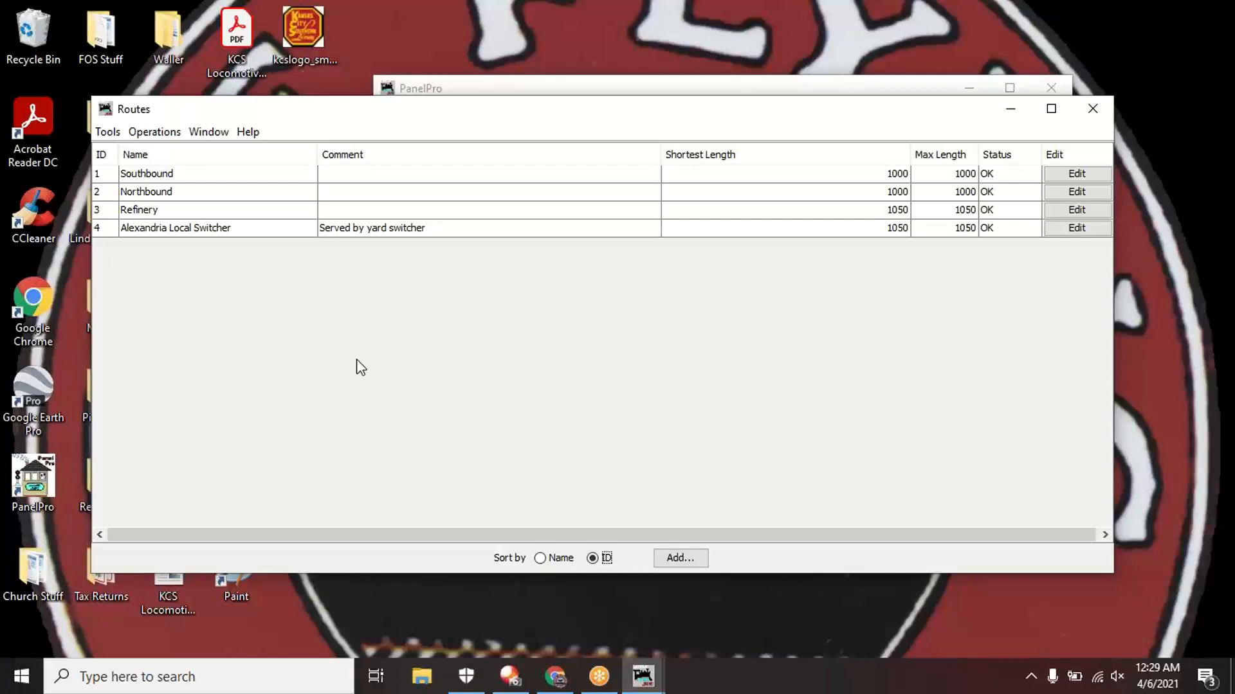
mouse_move(1037, 195)
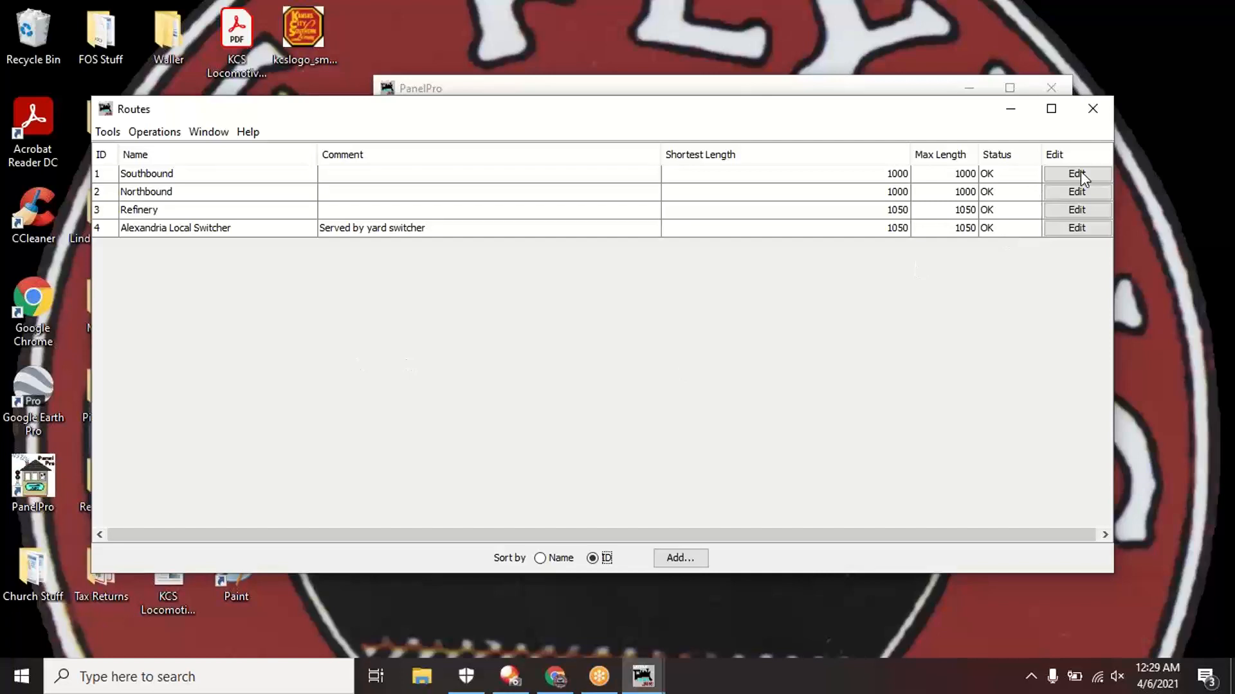
left_click(1076, 173)
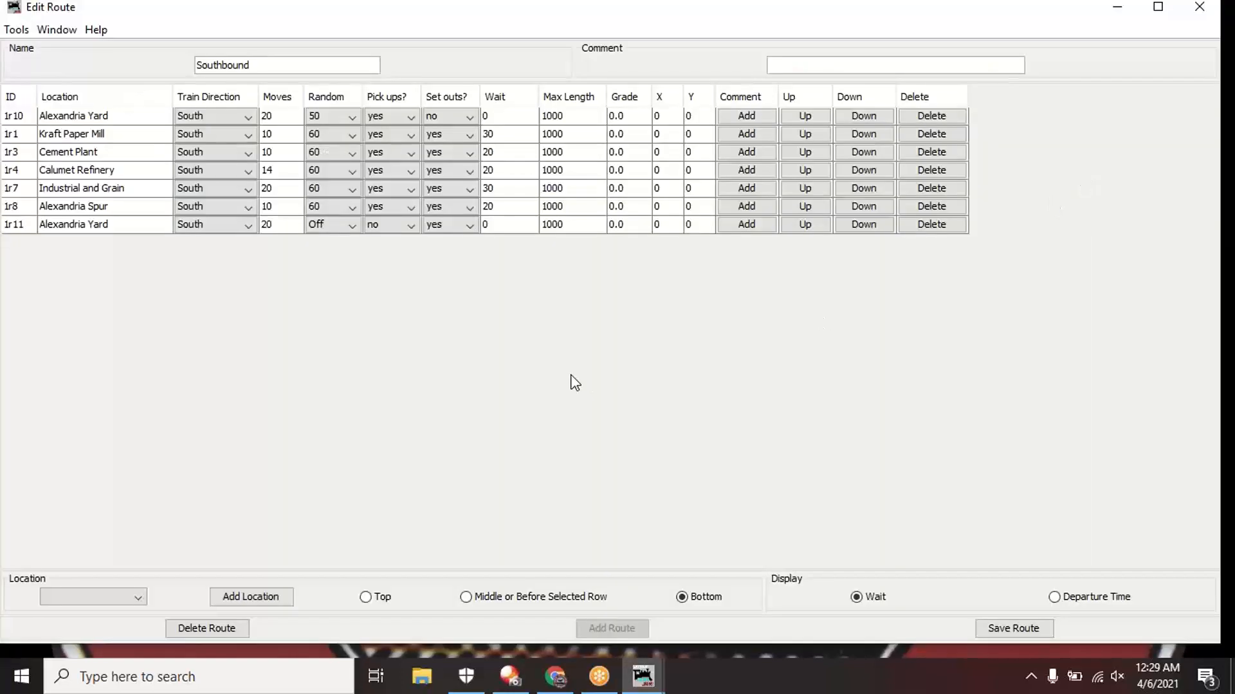
mouse_move(415, 287)
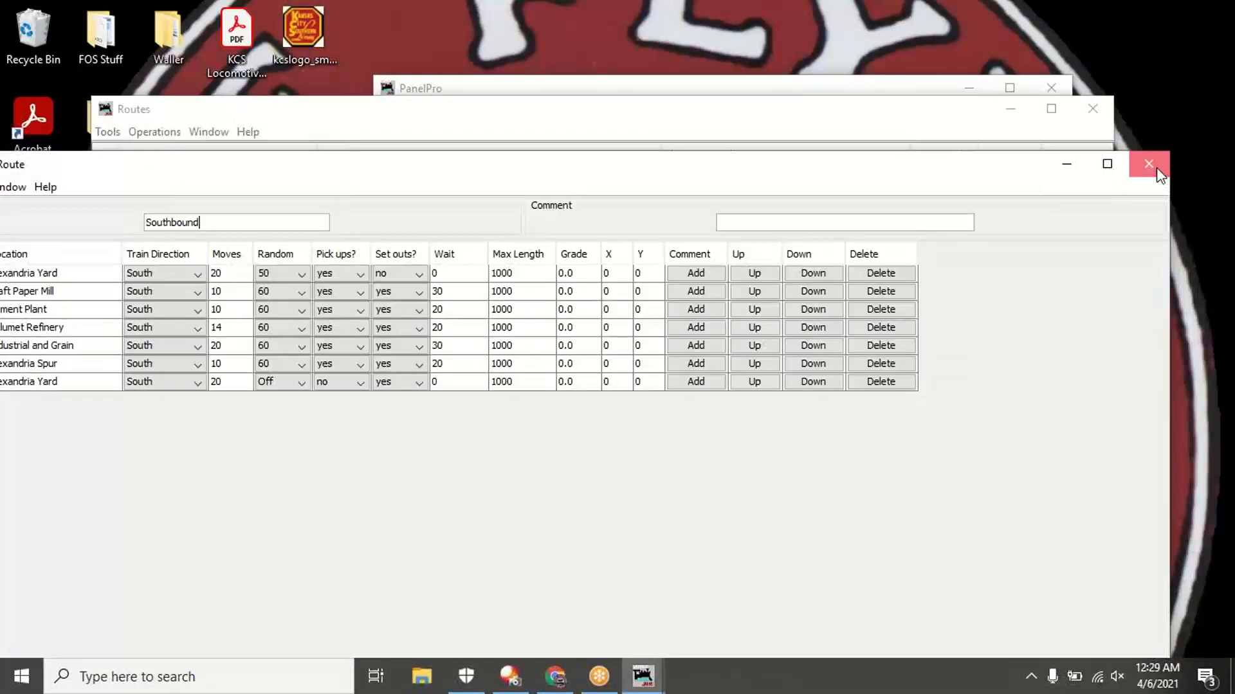
left_click(1148, 165)
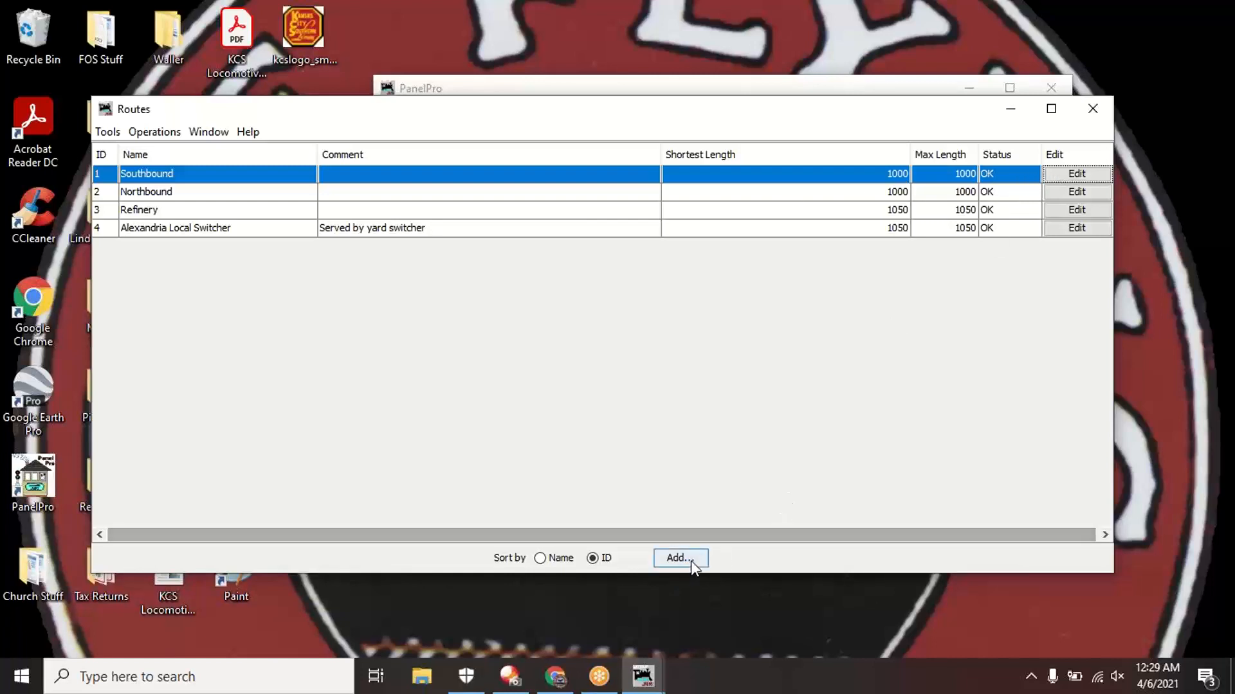
left_click(679, 557)
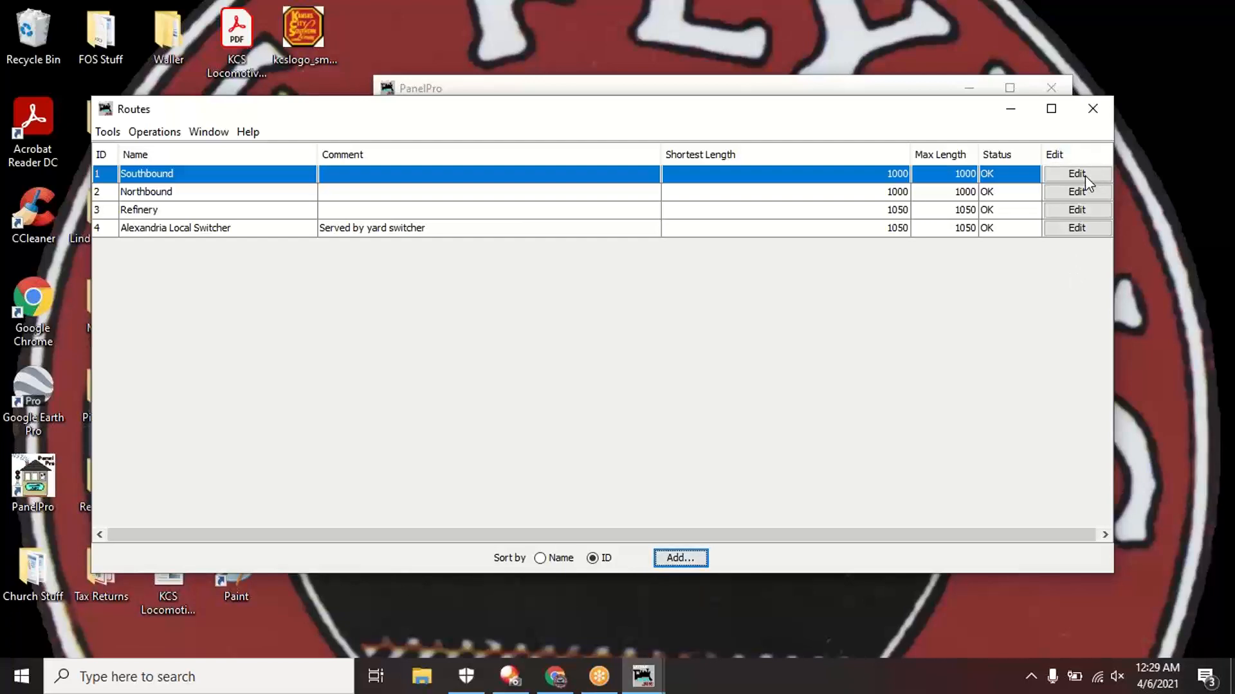
Open the Southbound route's Edit Route window showing its seven locations
left_click(1075, 173)
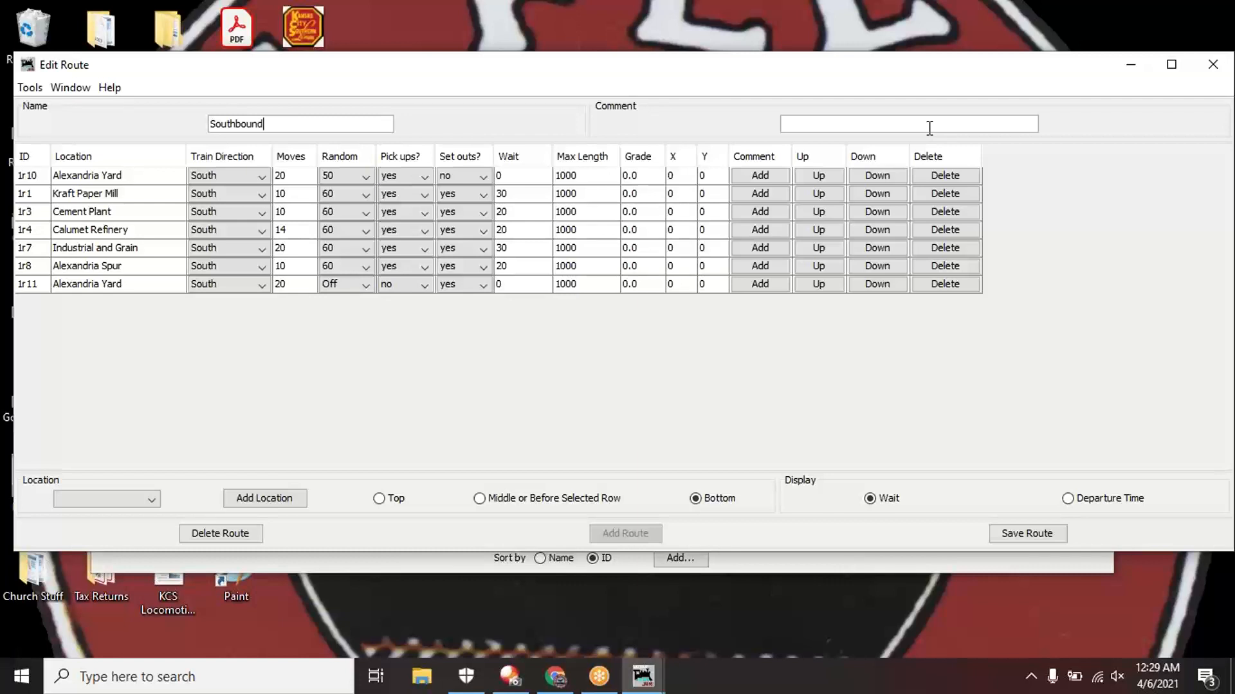
mouse_move(939, 350)
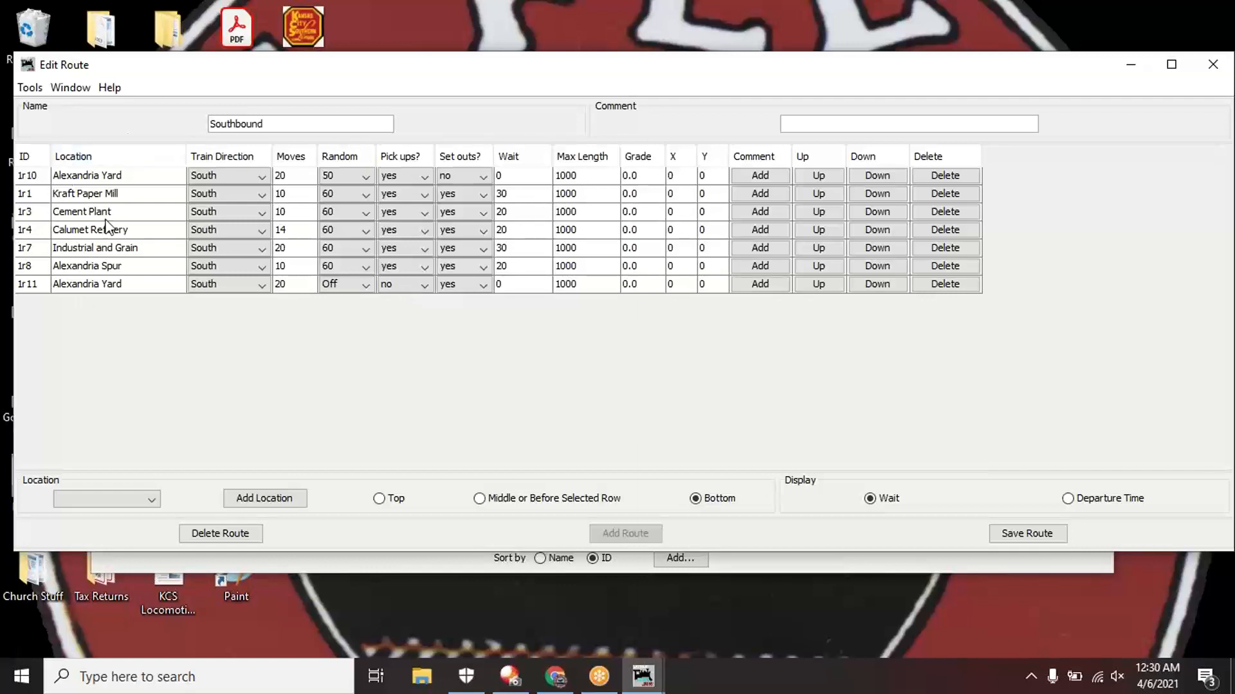
left_click(154, 499)
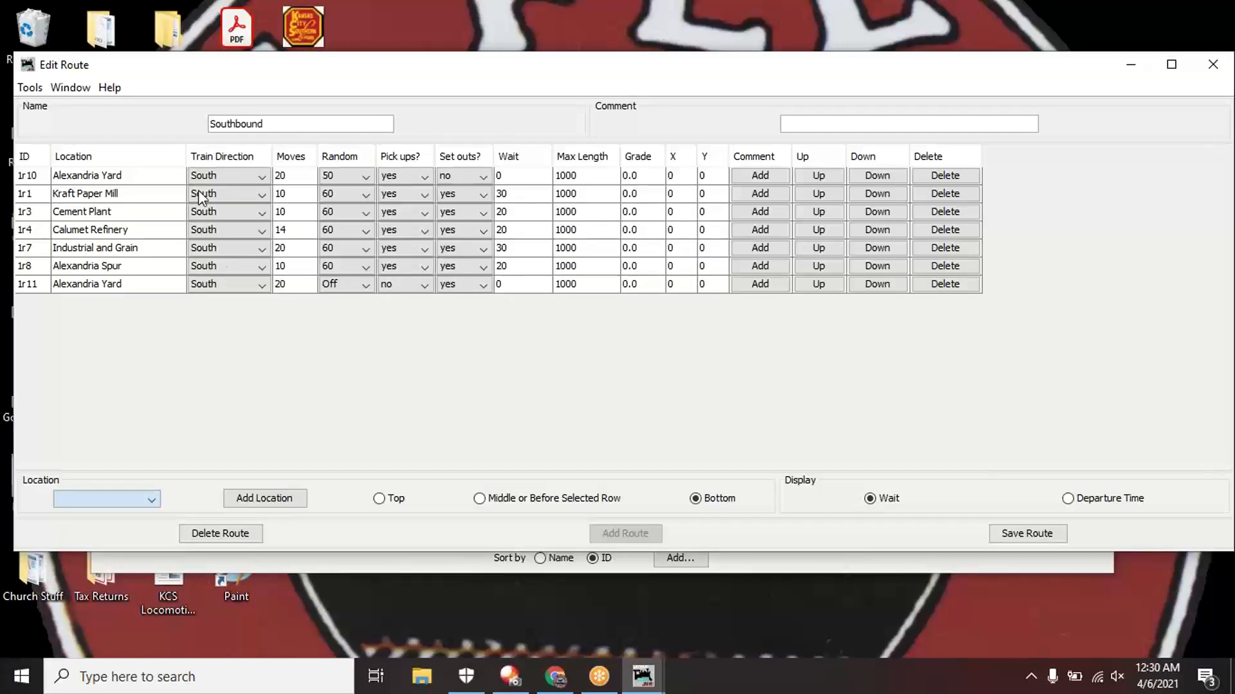
mouse_move(229, 292)
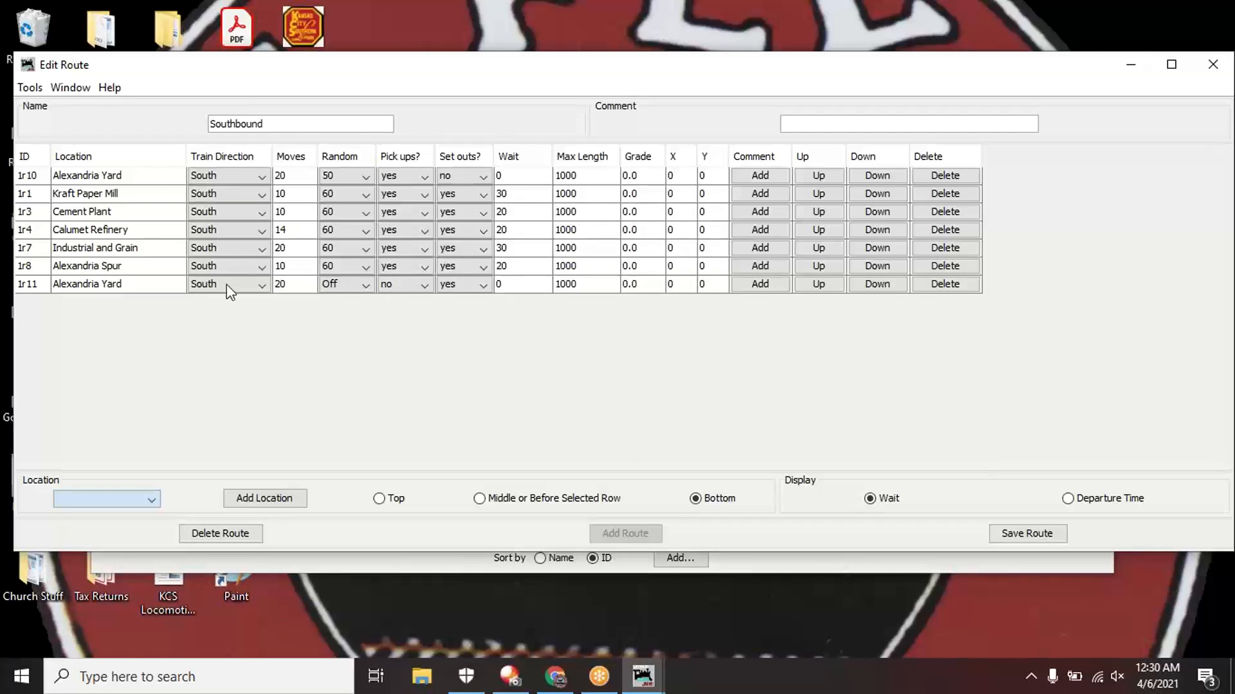
mouse_move(307, 293)
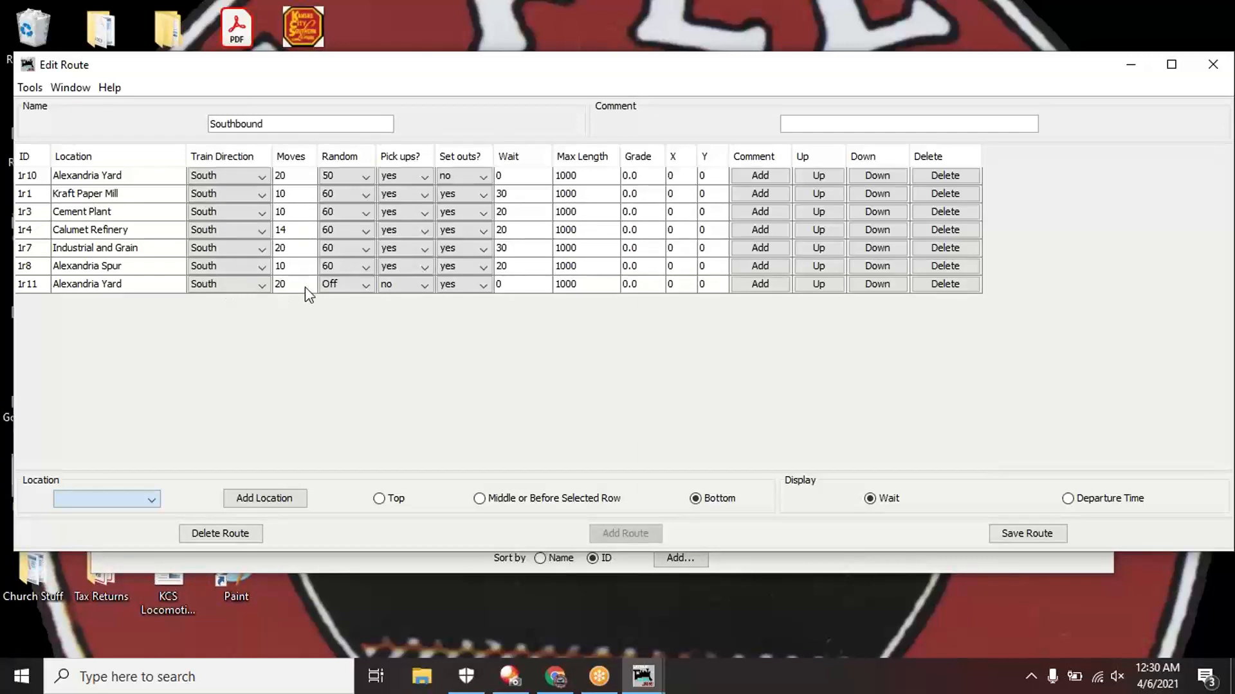
mouse_move(306, 308)
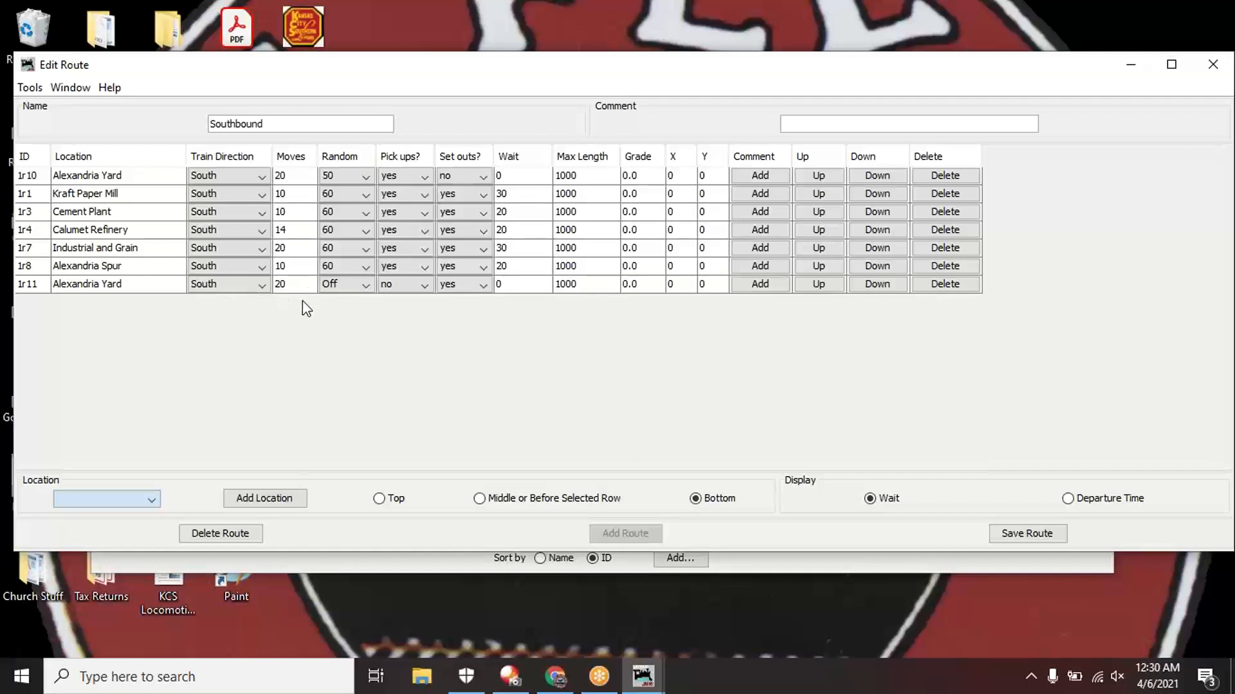
left_click(118, 175)
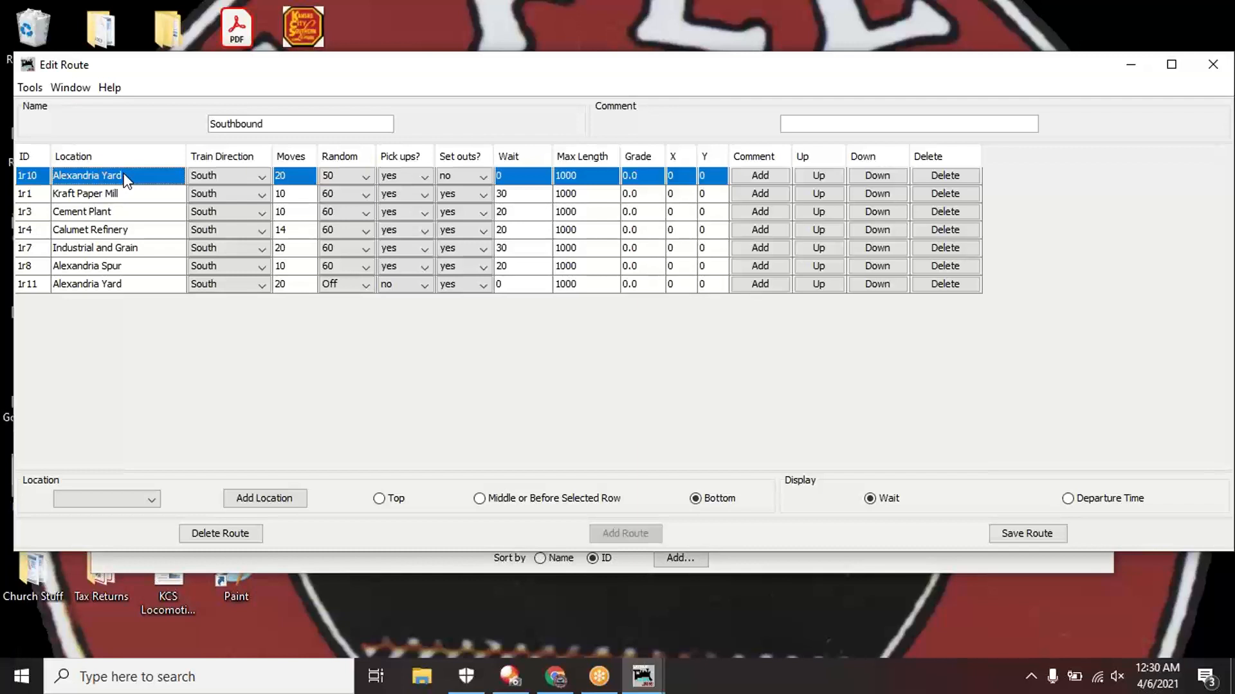
mouse_move(273, 140)
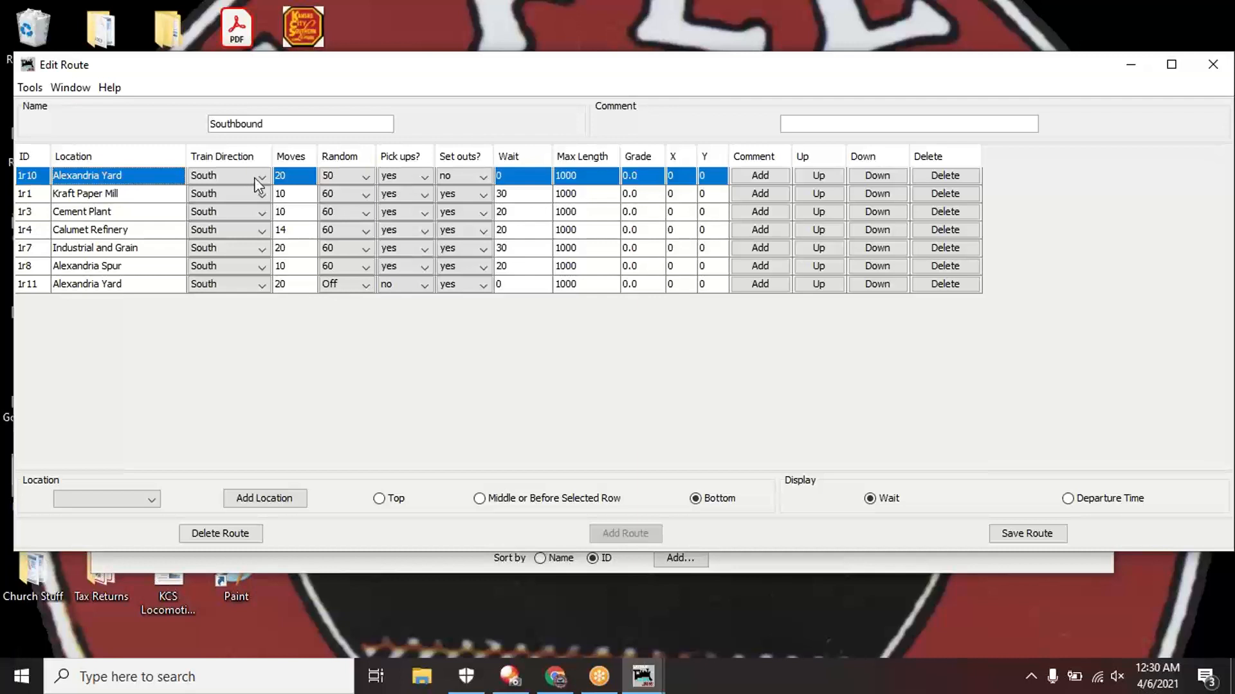
mouse_move(300, 182)
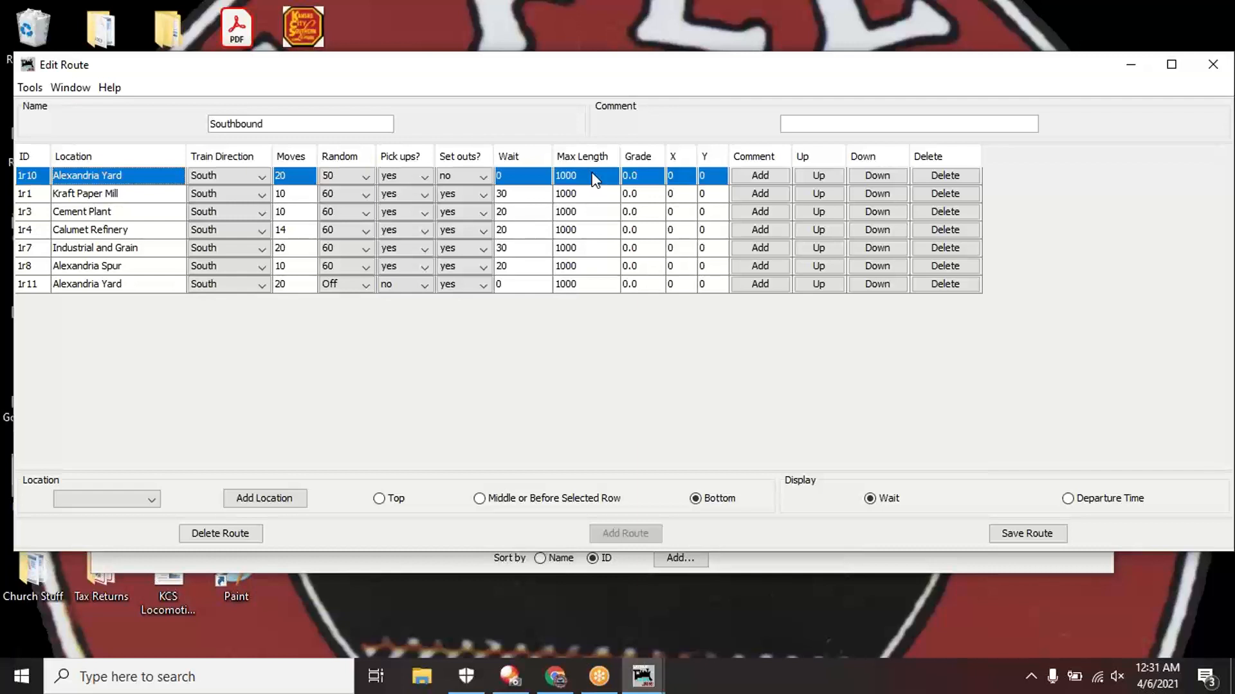
mouse_move(584, 180)
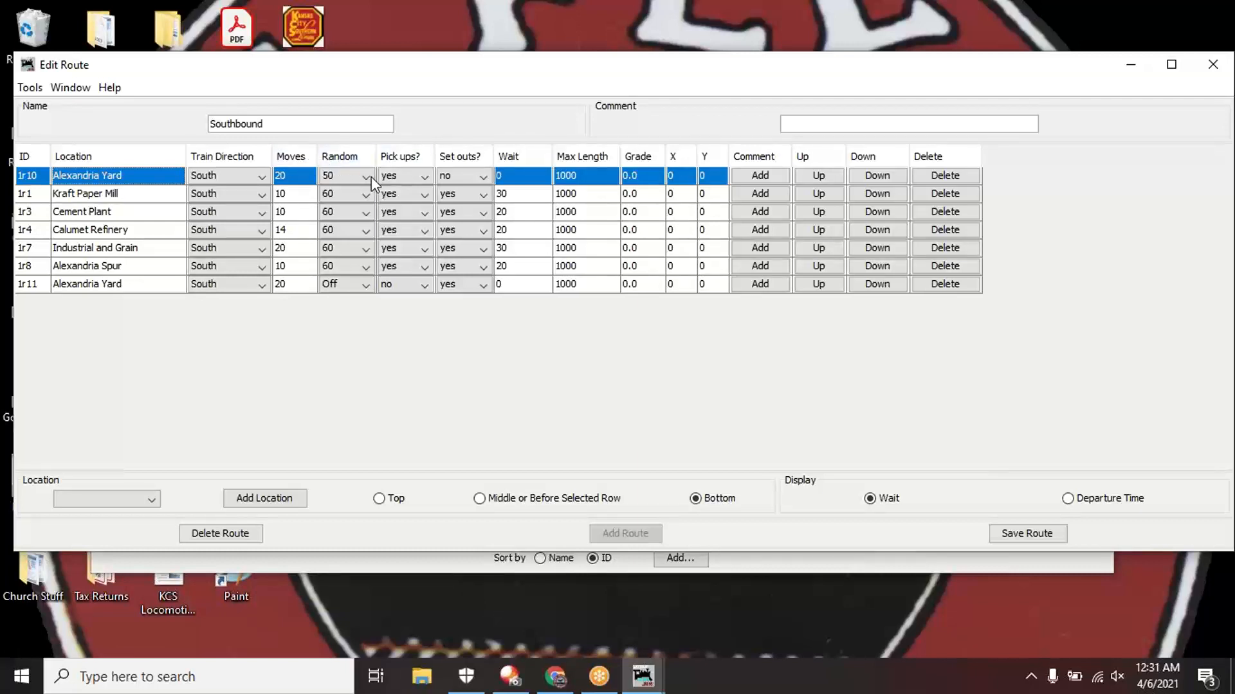
left_click(365, 176)
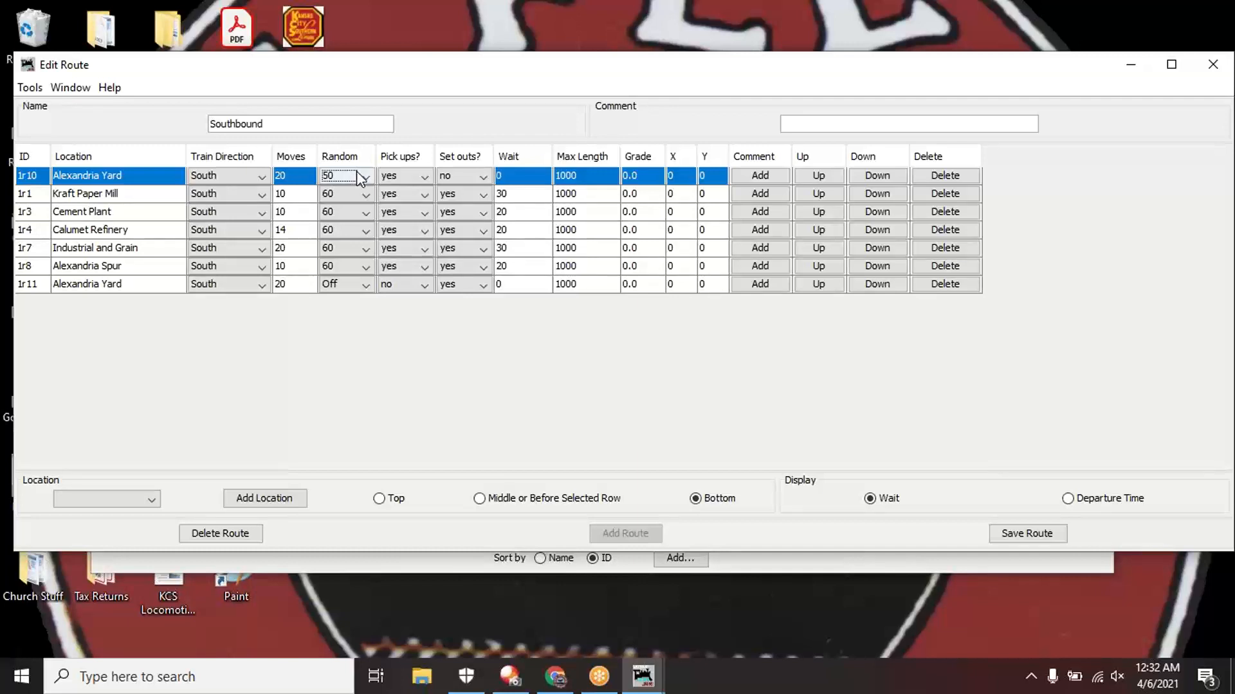
left_click(364, 176)
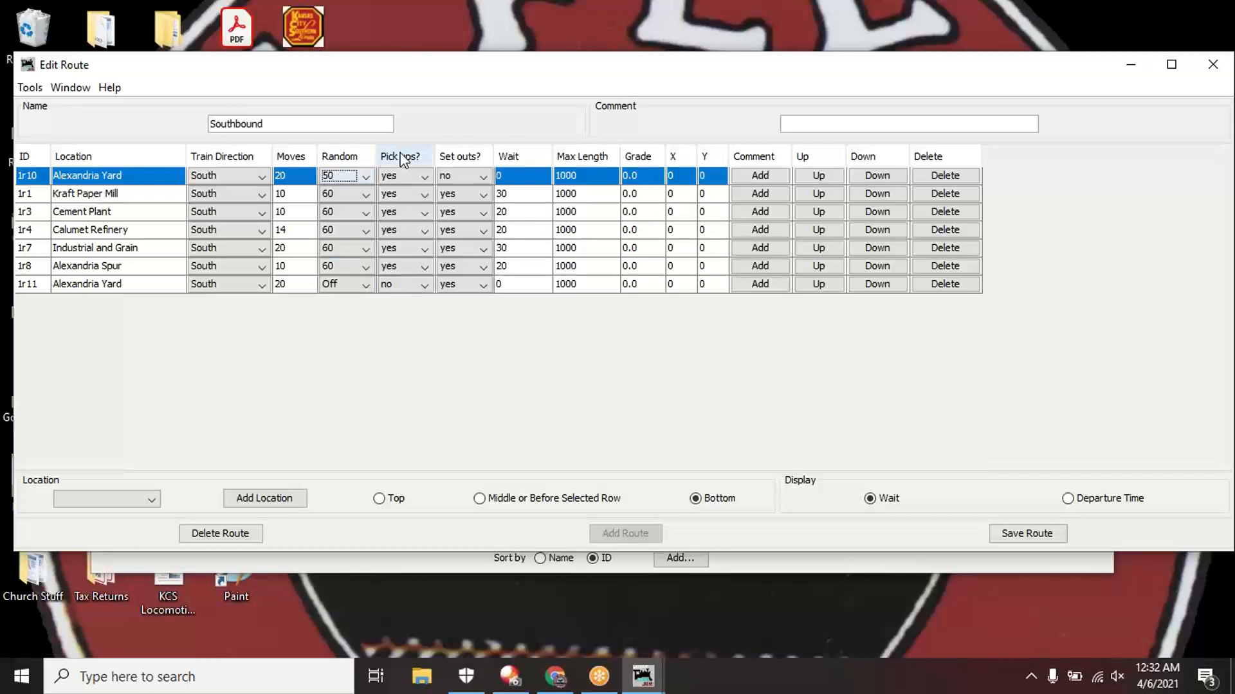
mouse_move(432, 138)
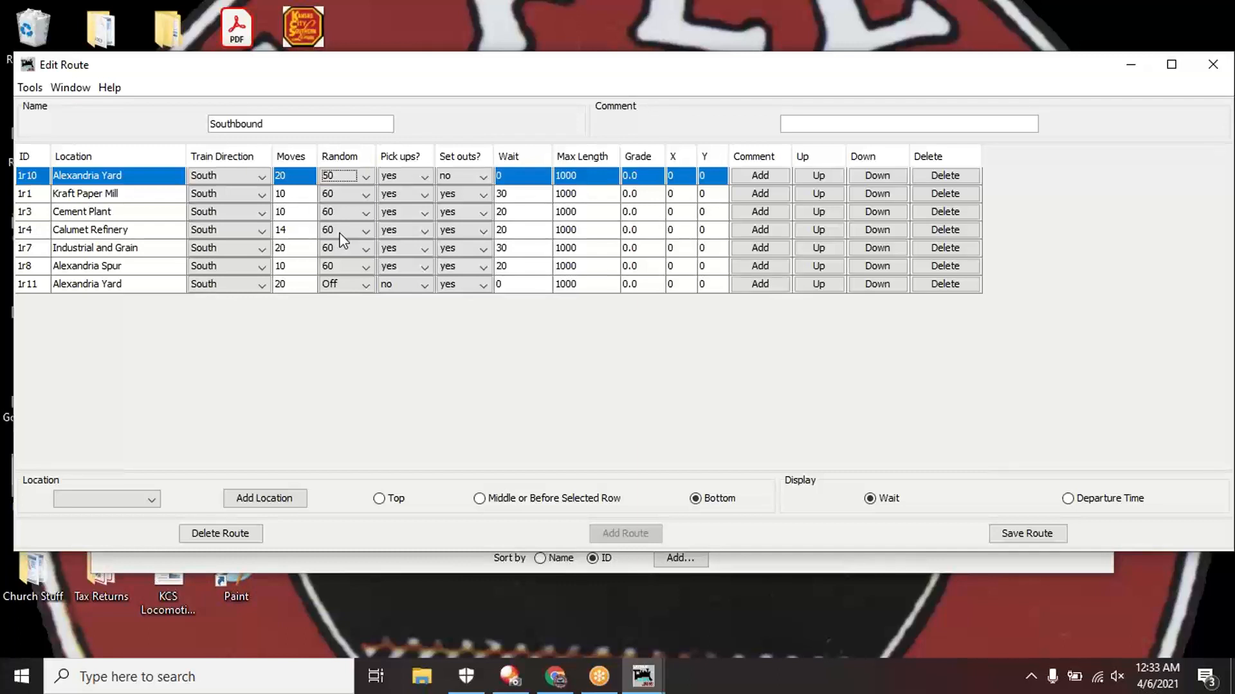
mouse_move(359, 367)
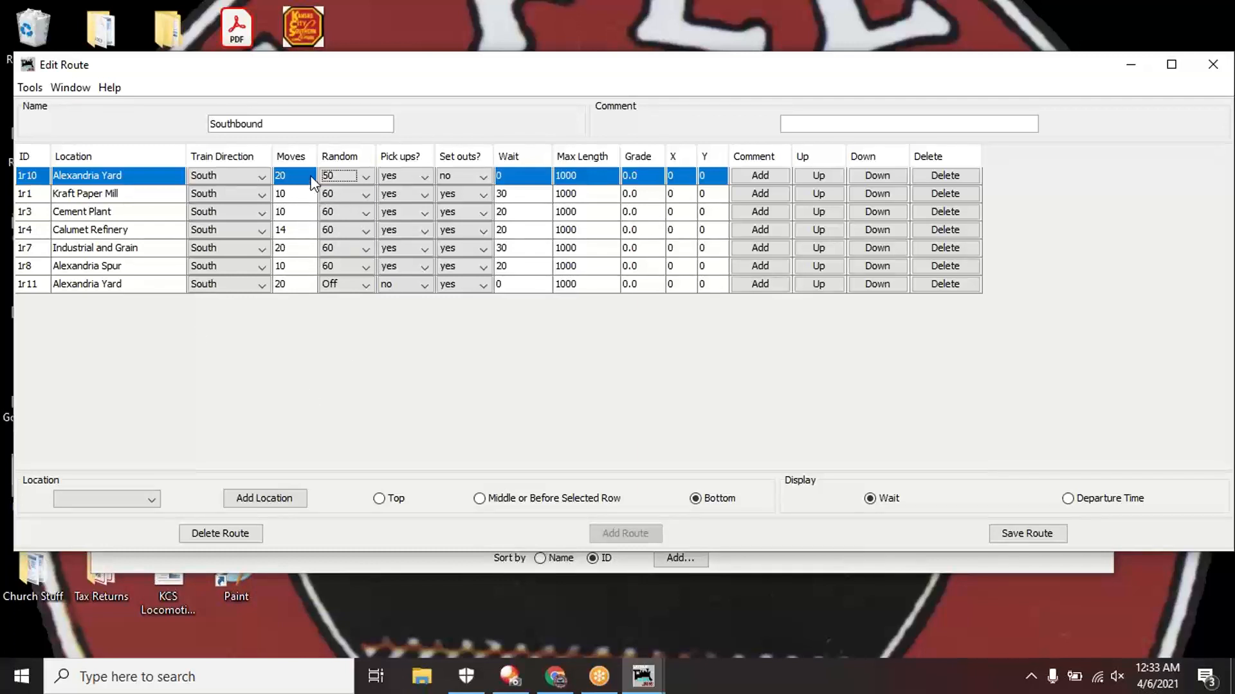
mouse_move(346, 231)
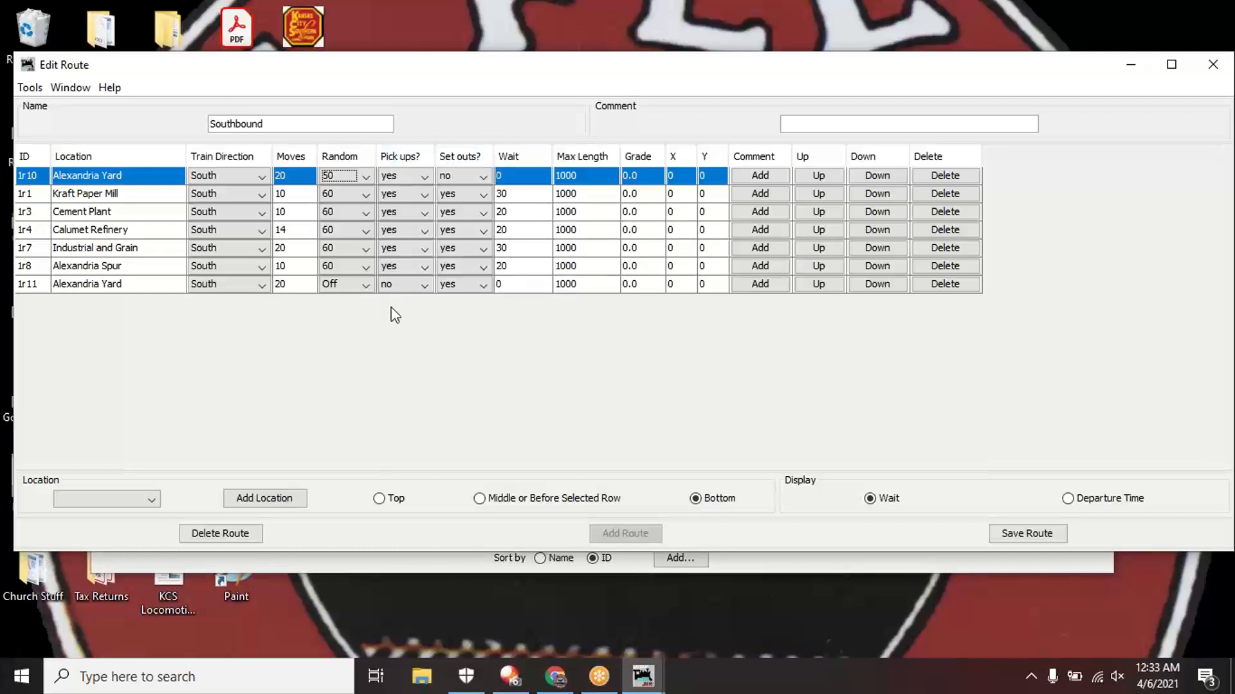
mouse_move(404, 183)
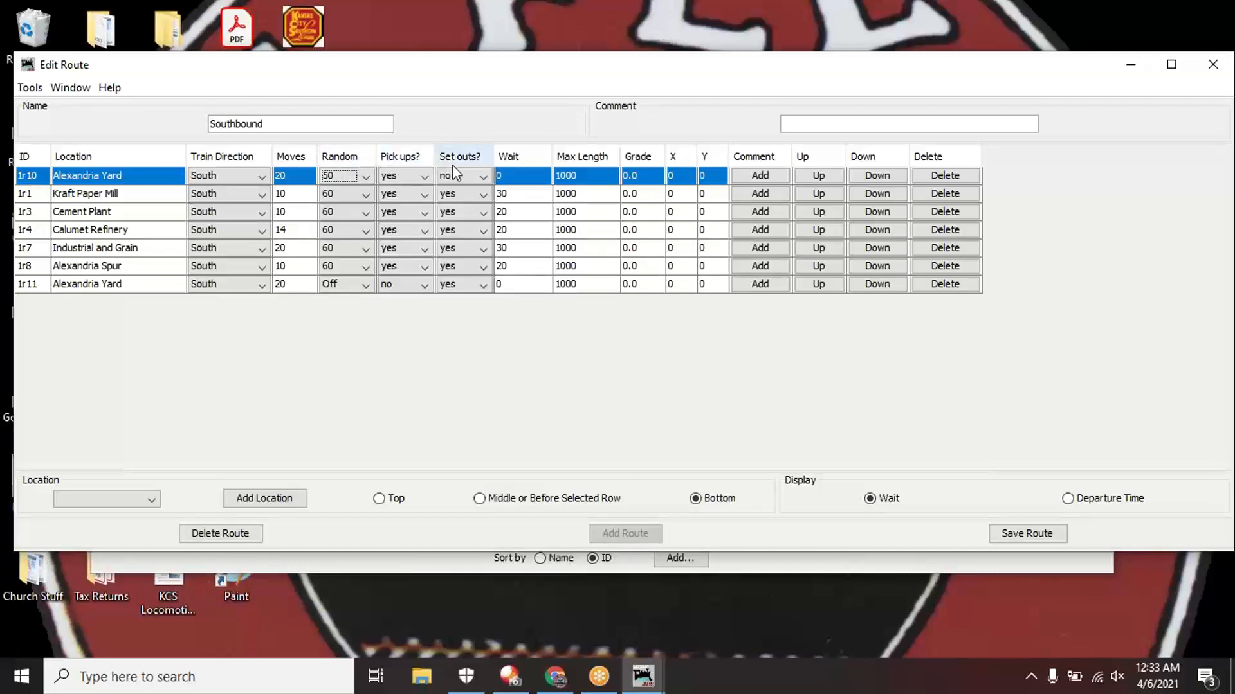
mouse_move(472, 147)
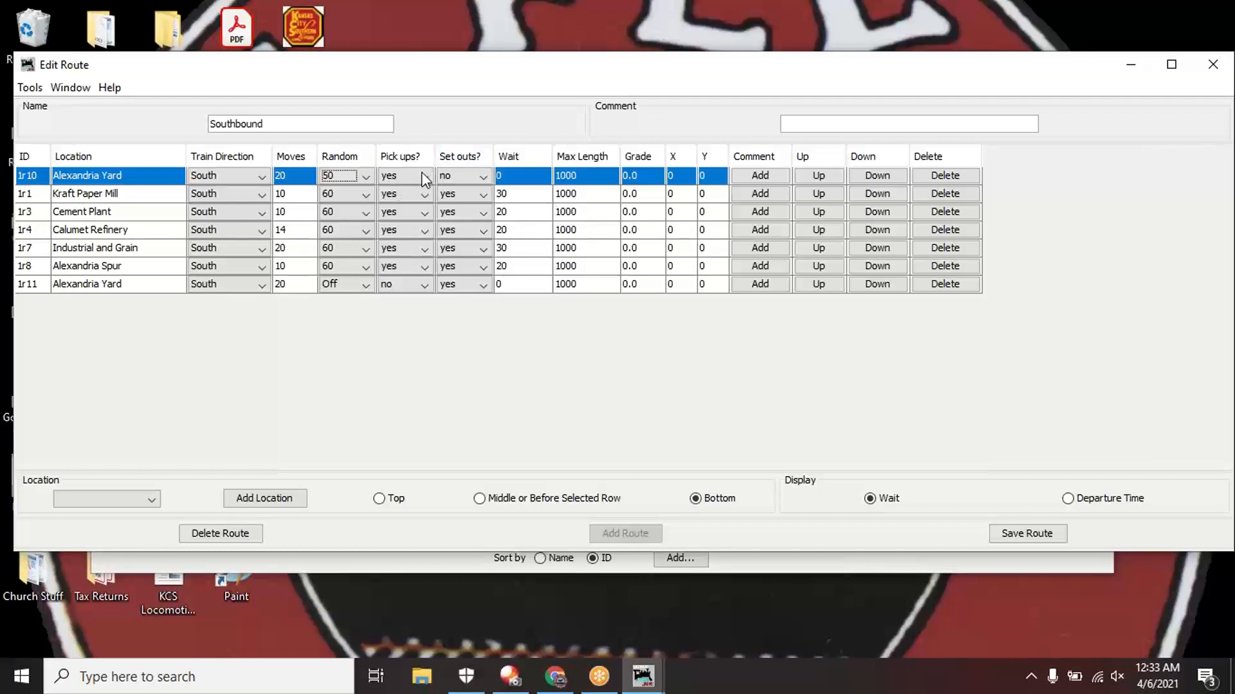
mouse_move(451, 183)
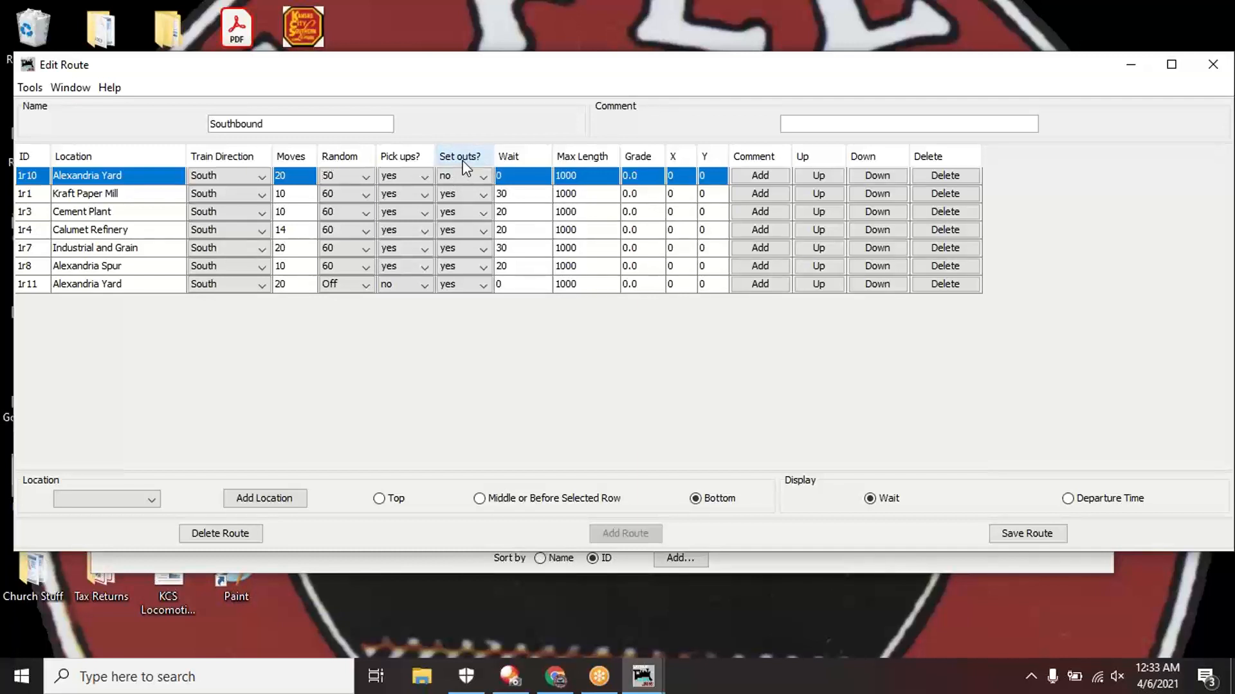
mouse_move(425, 162)
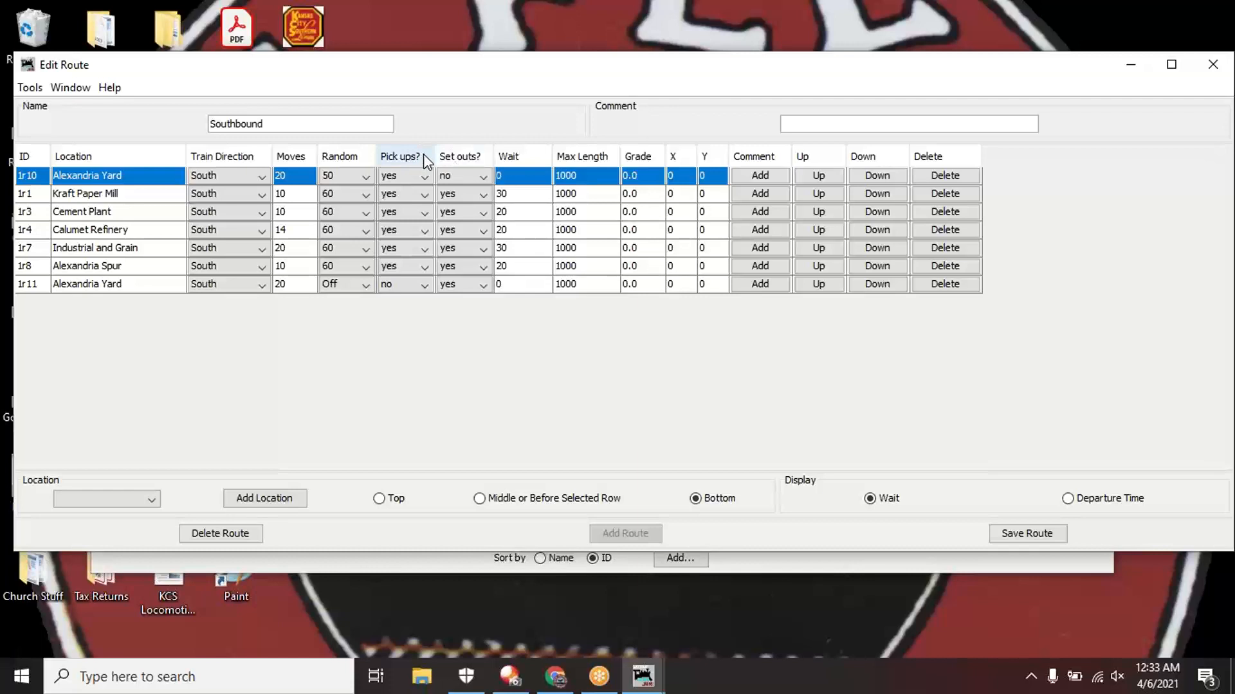
mouse_move(586, 177)
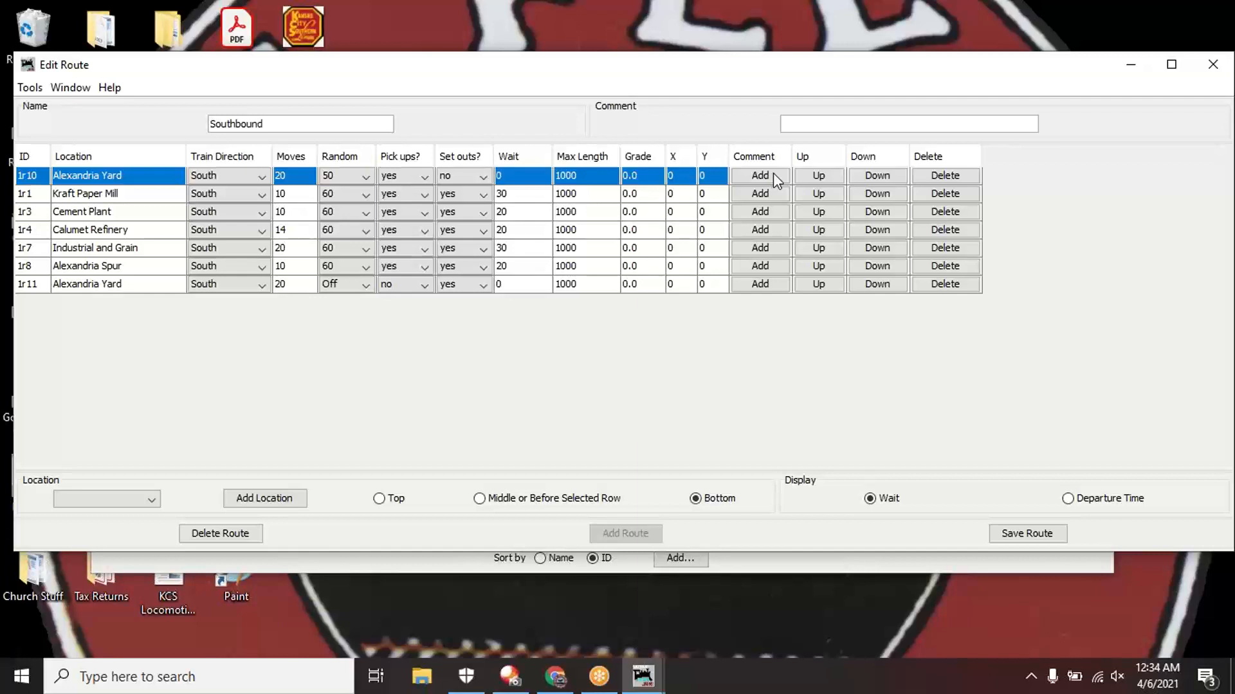
mouse_move(832, 179)
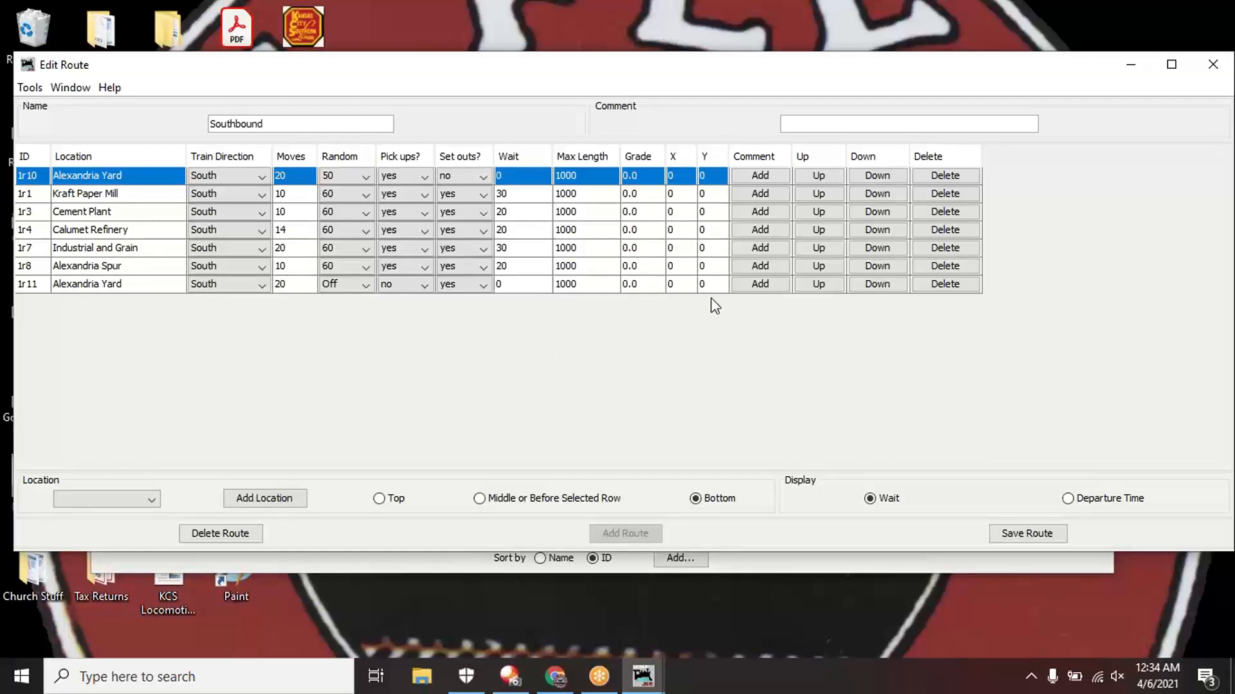
mouse_move(1005, 211)
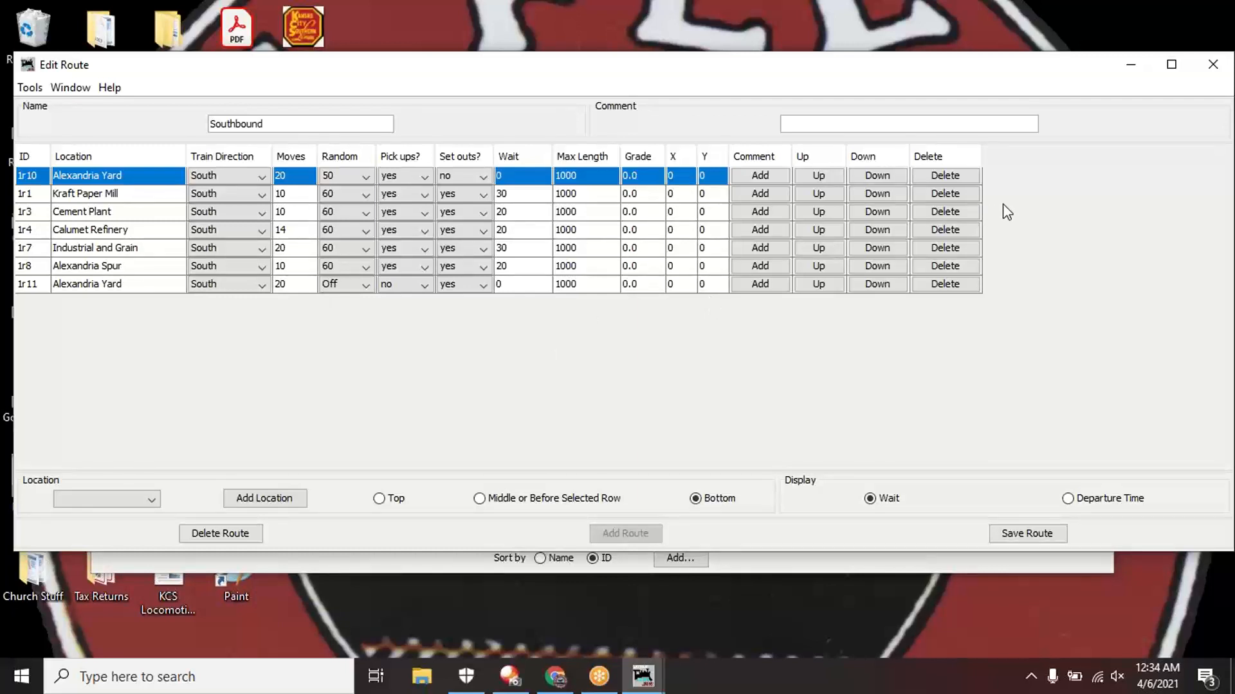
mouse_move(381, 359)
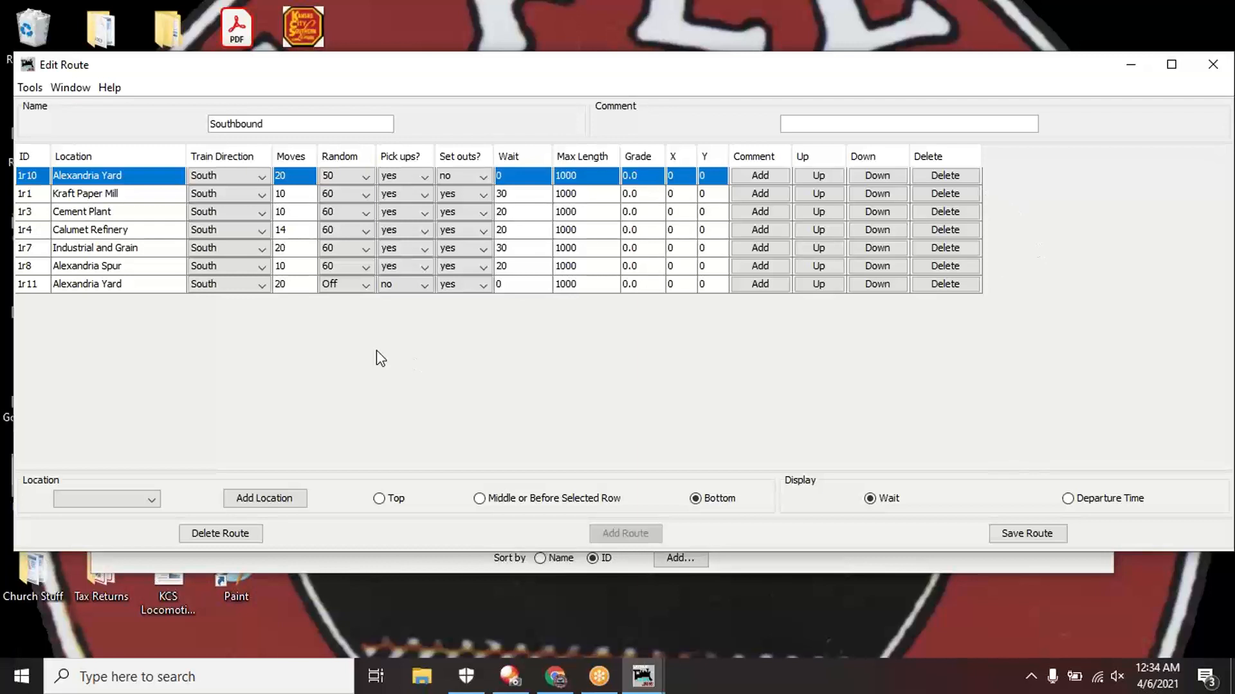
mouse_move(133, 183)
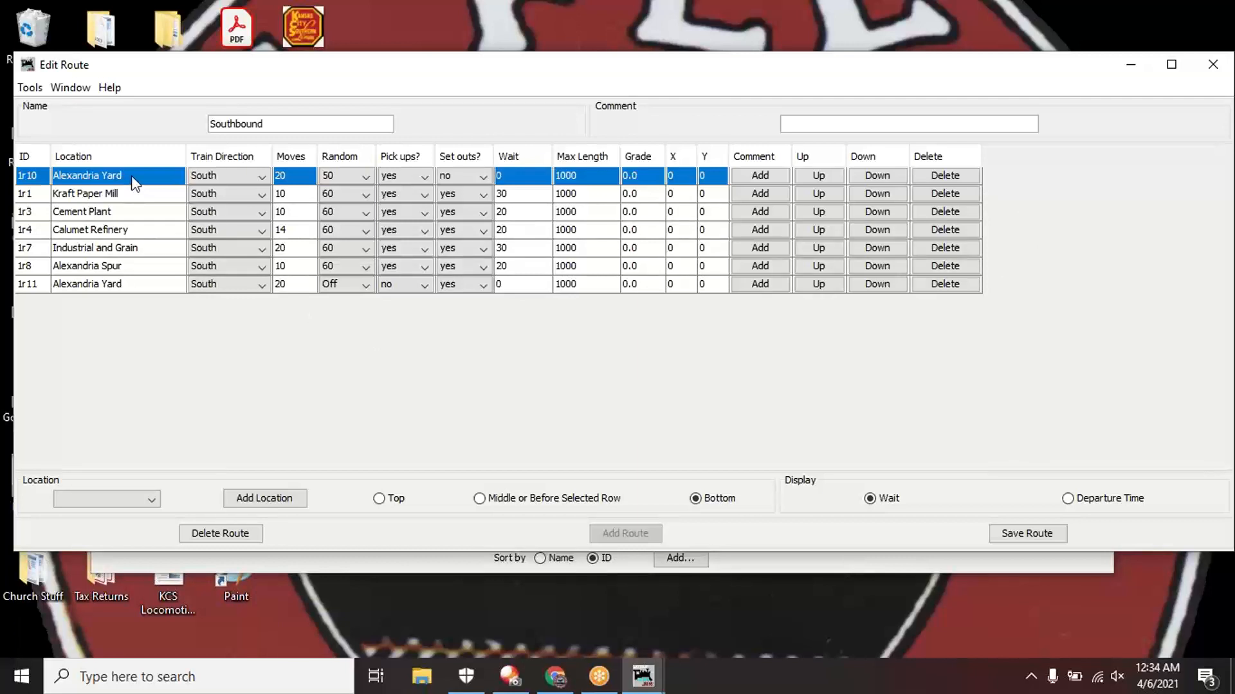
mouse_move(128, 198)
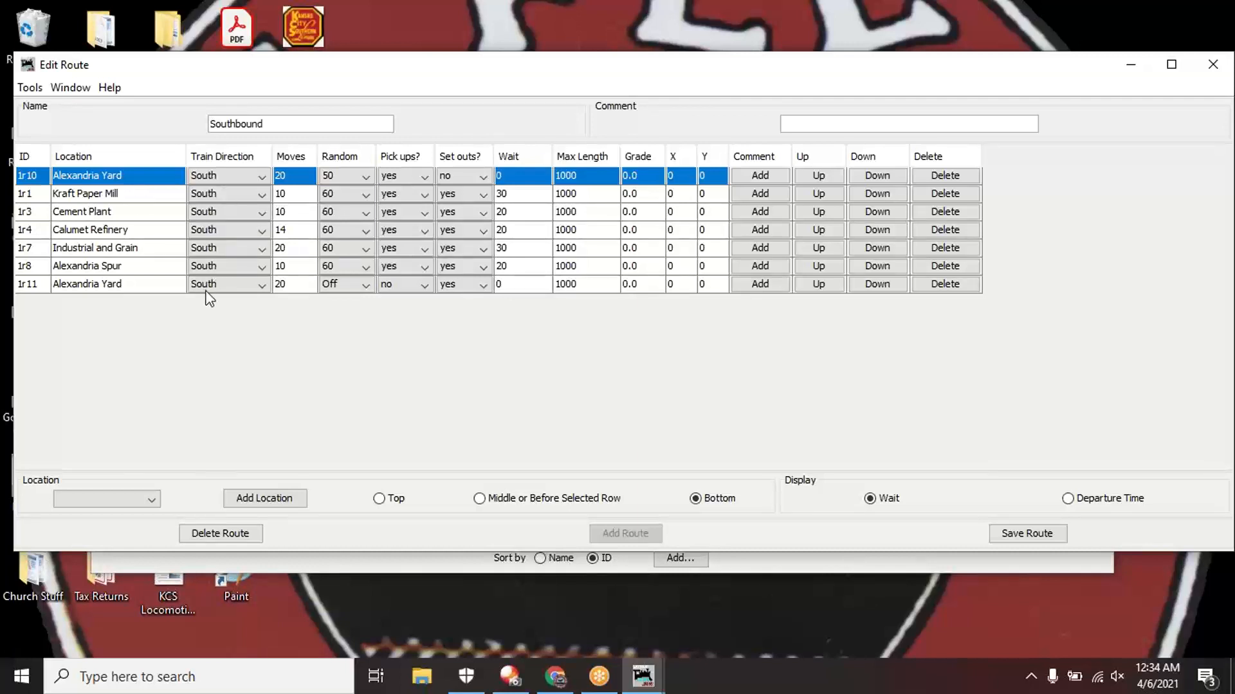
mouse_move(211, 285)
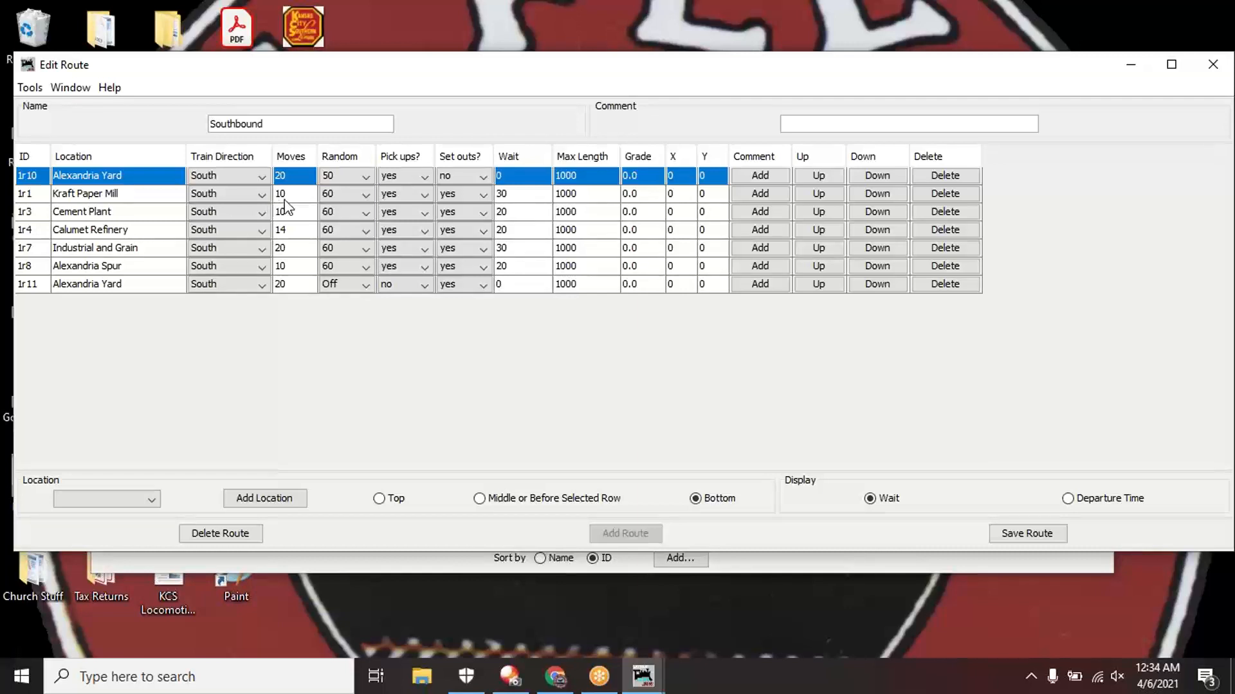
left_click(292, 194)
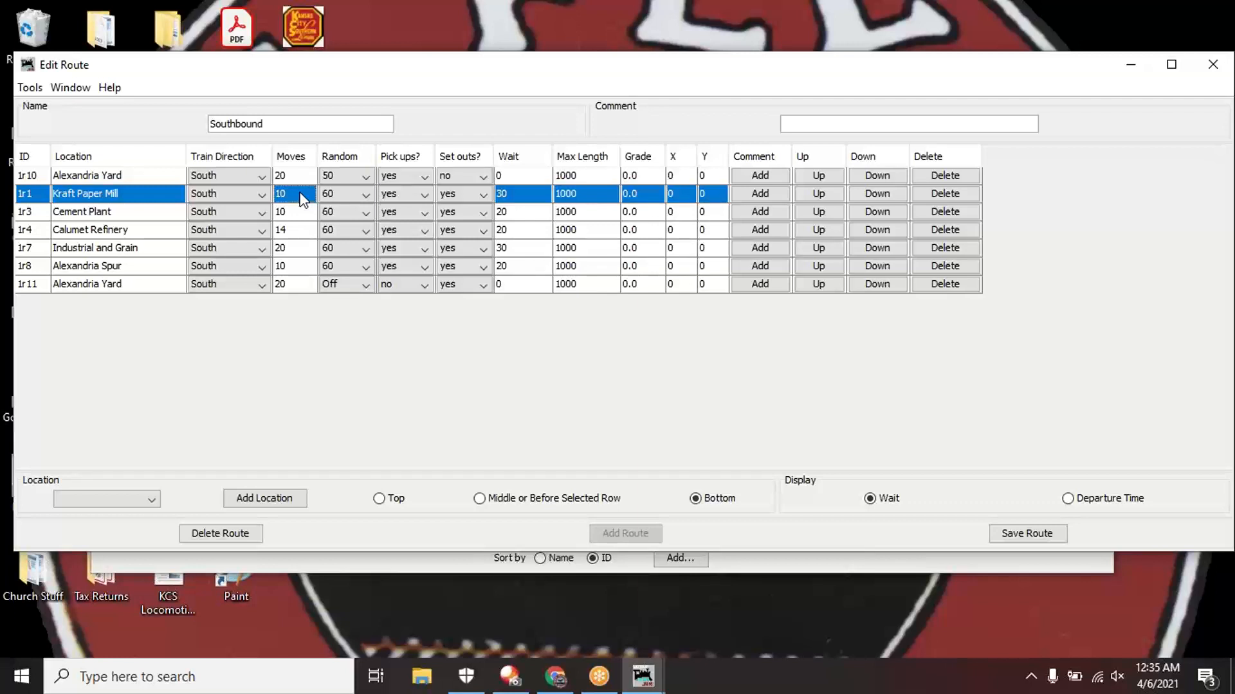
left_click(364, 194)
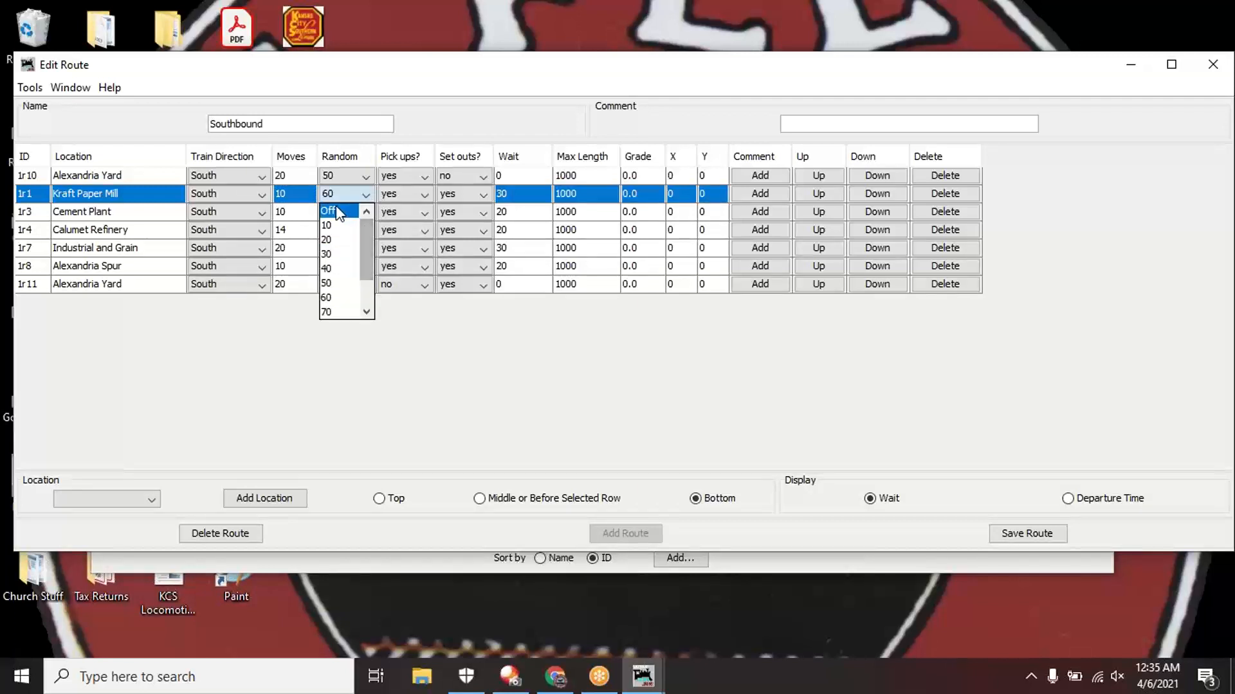
mouse_move(342, 283)
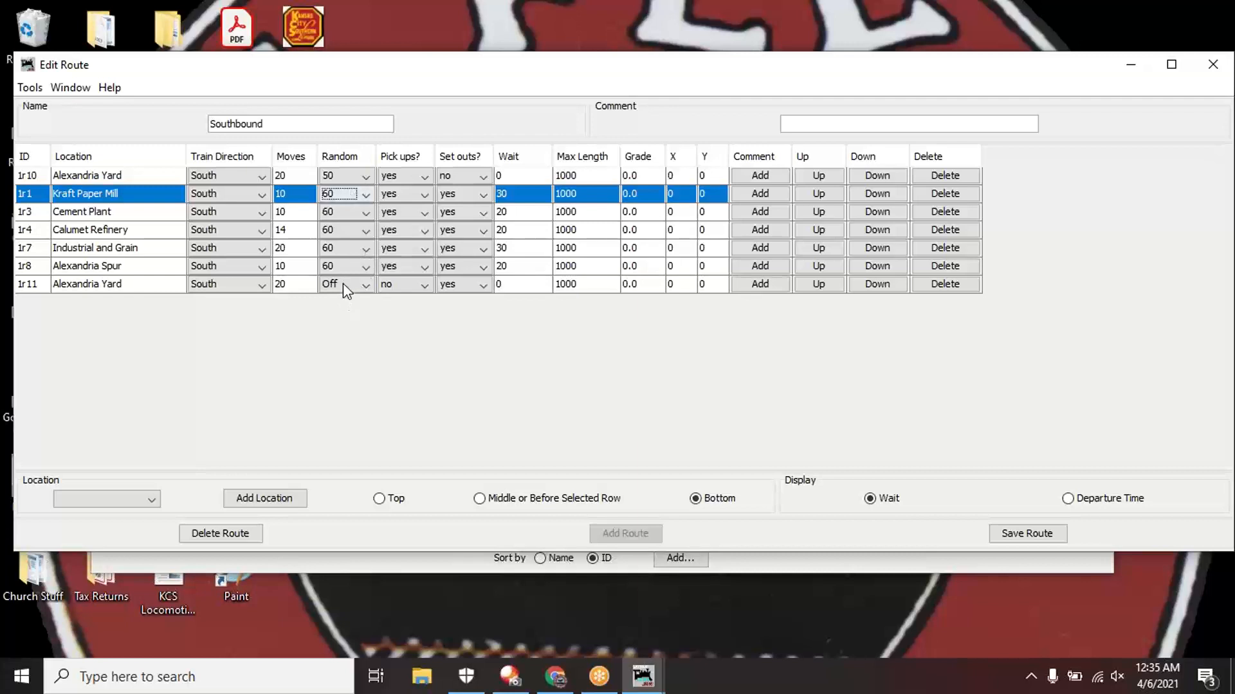
mouse_move(359, 236)
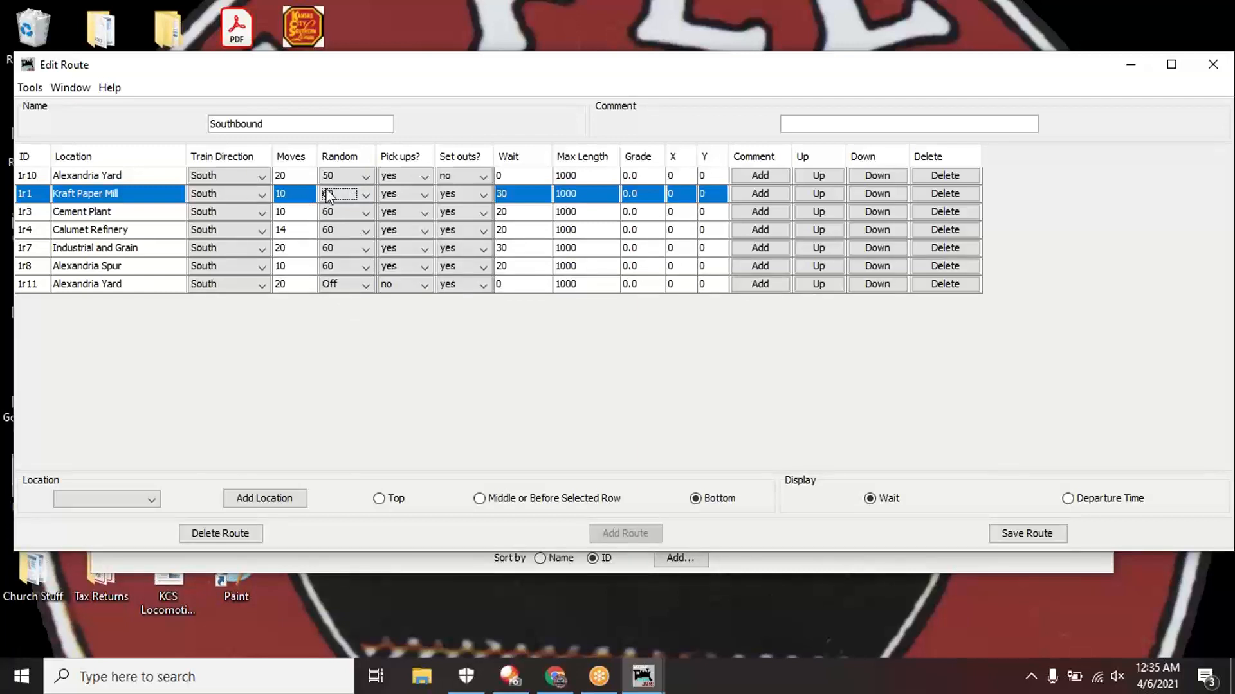
left_click(327, 195)
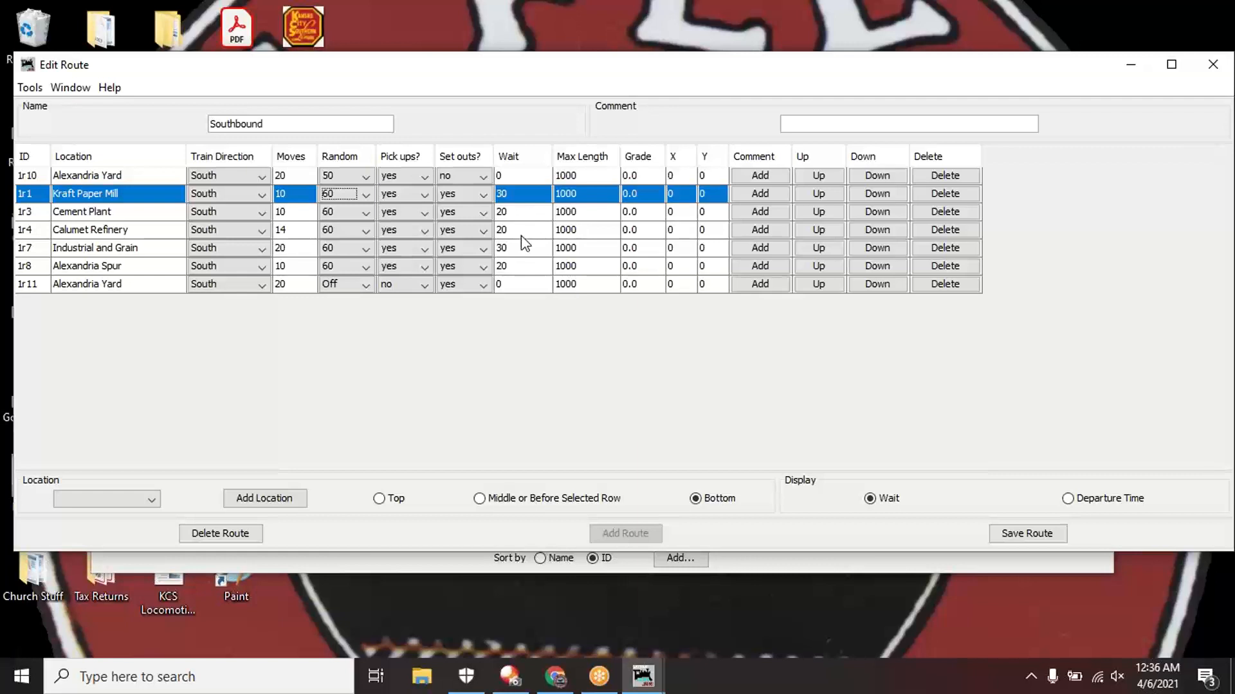
mouse_move(528, 273)
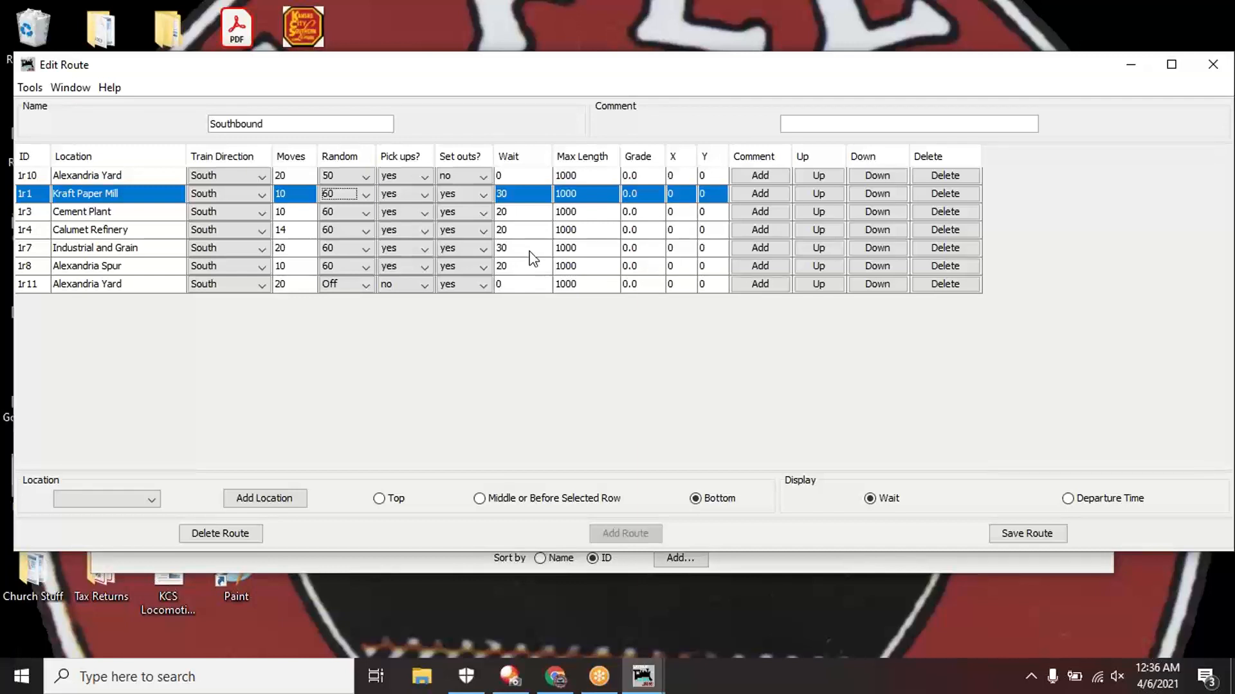
mouse_move(523, 234)
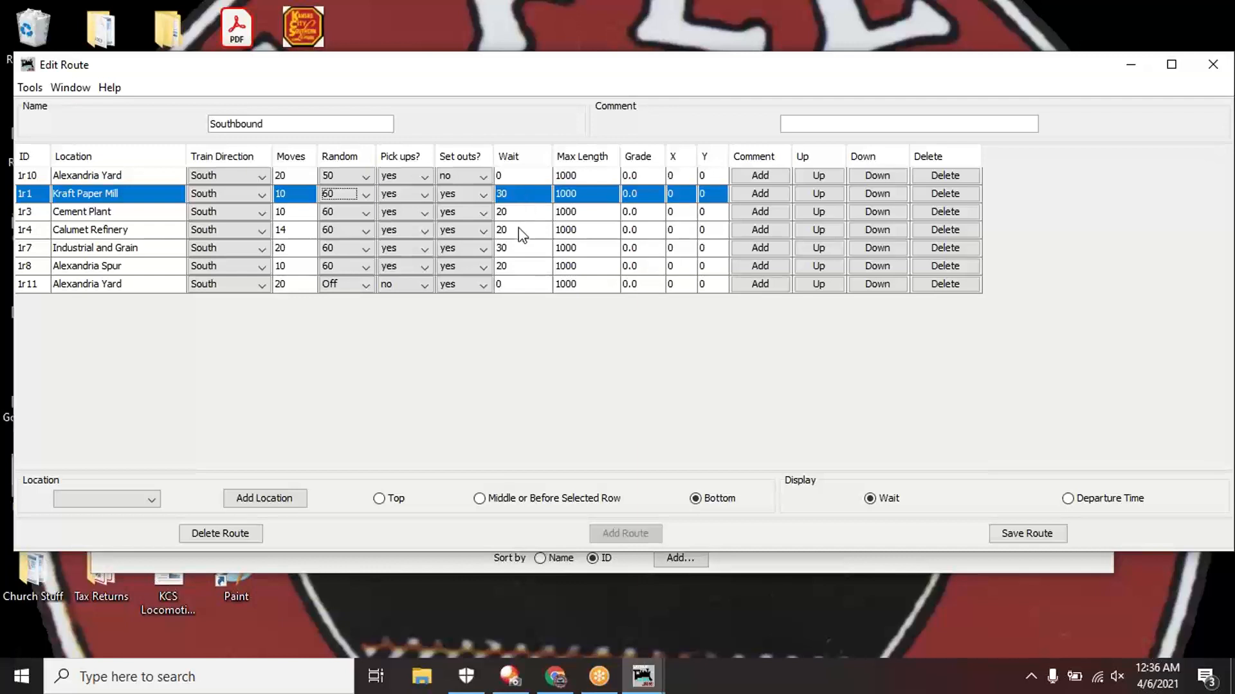
mouse_move(585, 198)
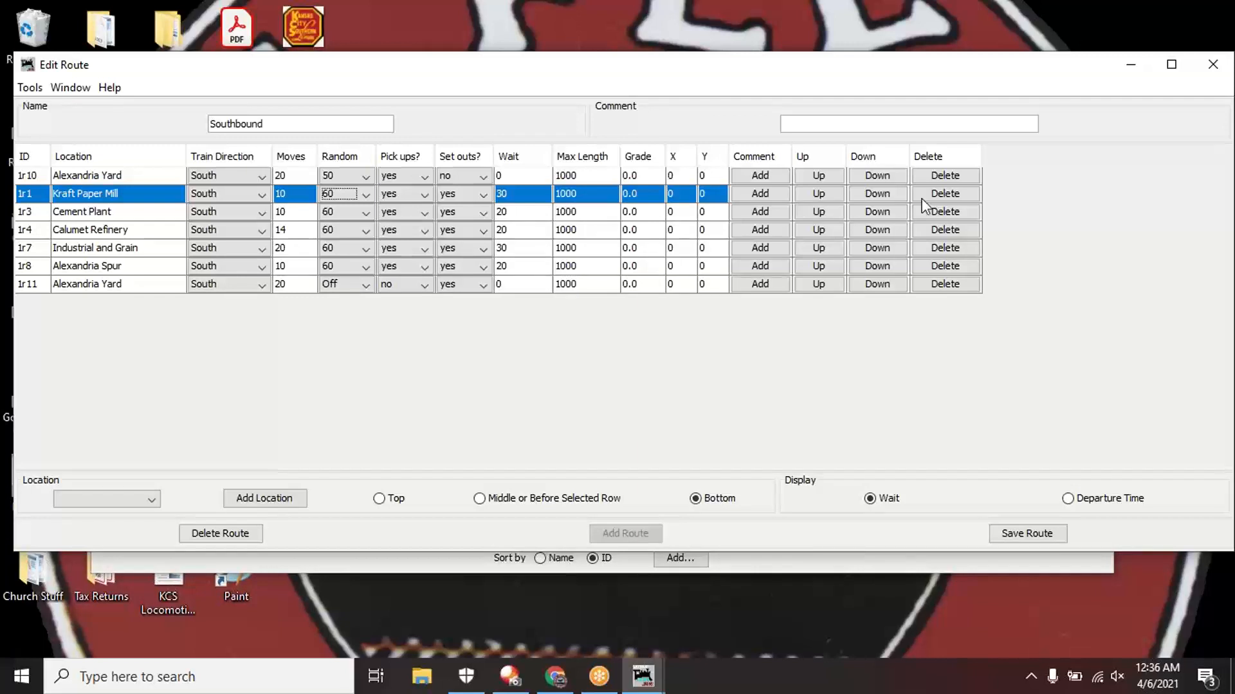
mouse_move(725, 394)
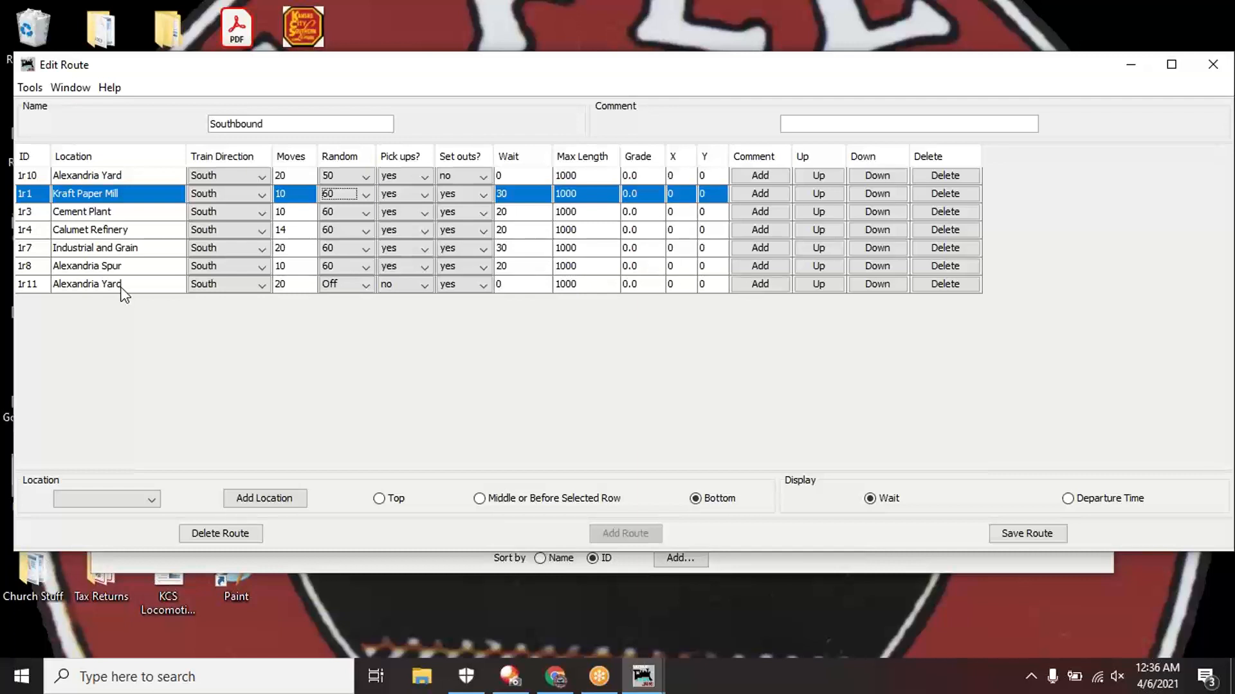
mouse_move(342, 296)
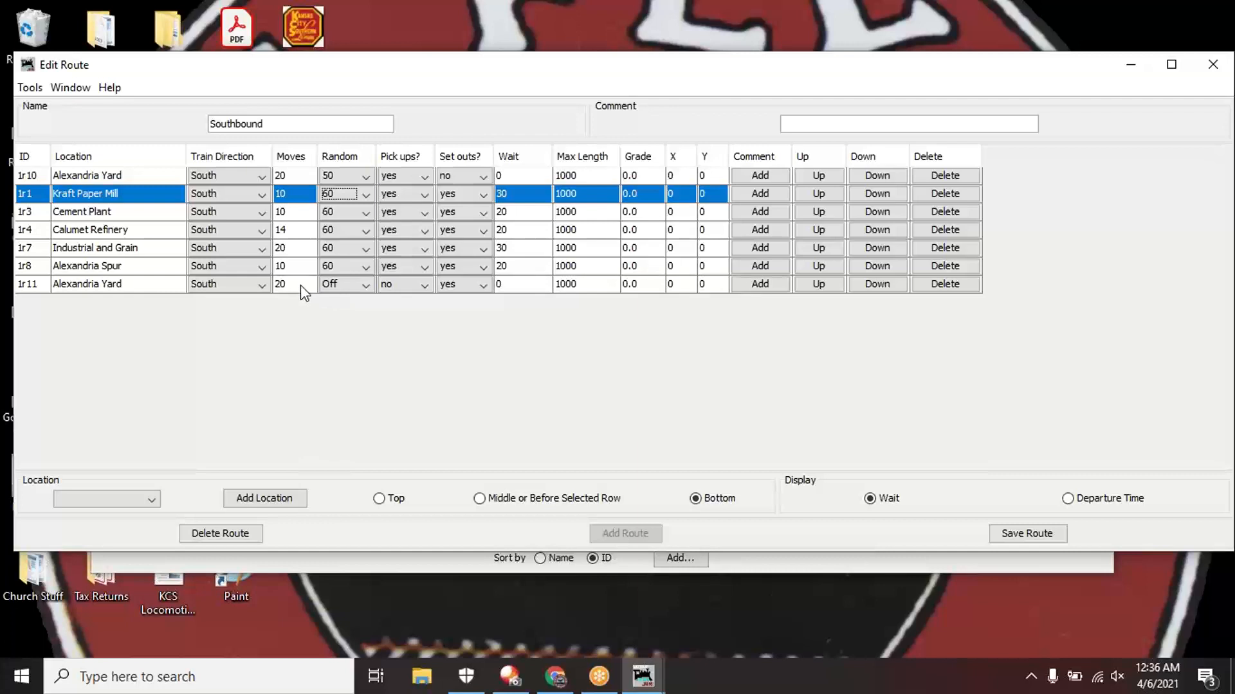
Select the final Alexandria Yard stop and save the Southbound route's settings
left_click(86, 284)
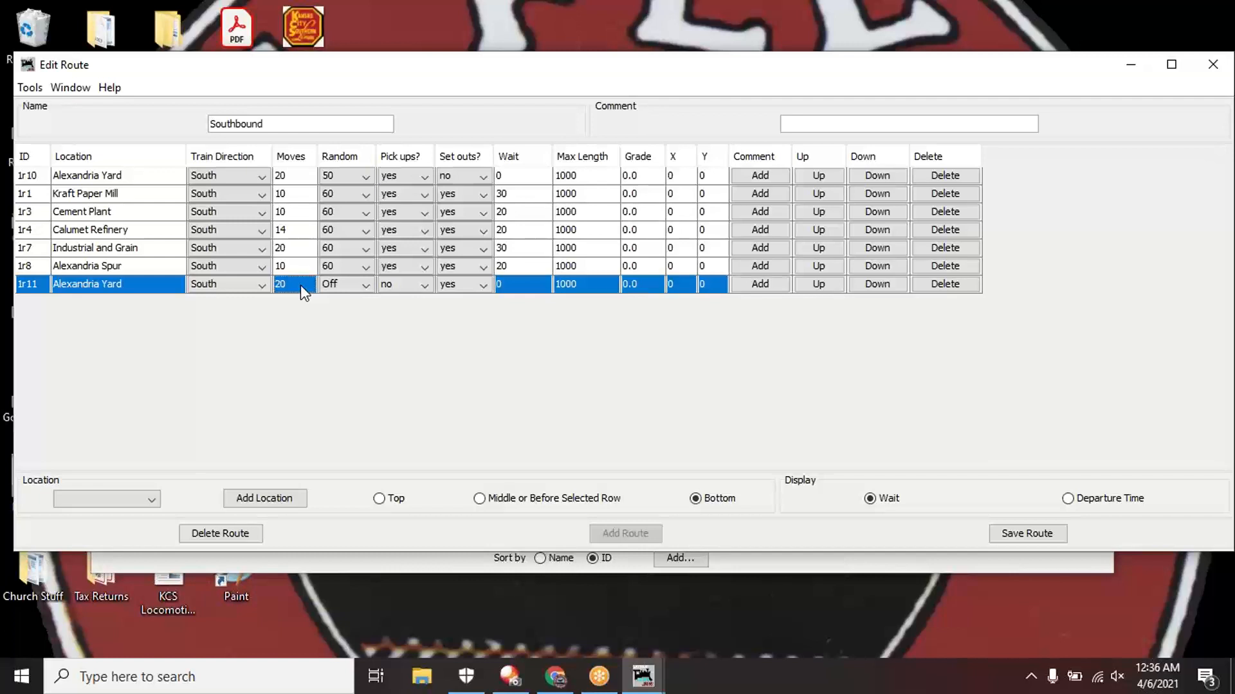
mouse_move(339, 342)
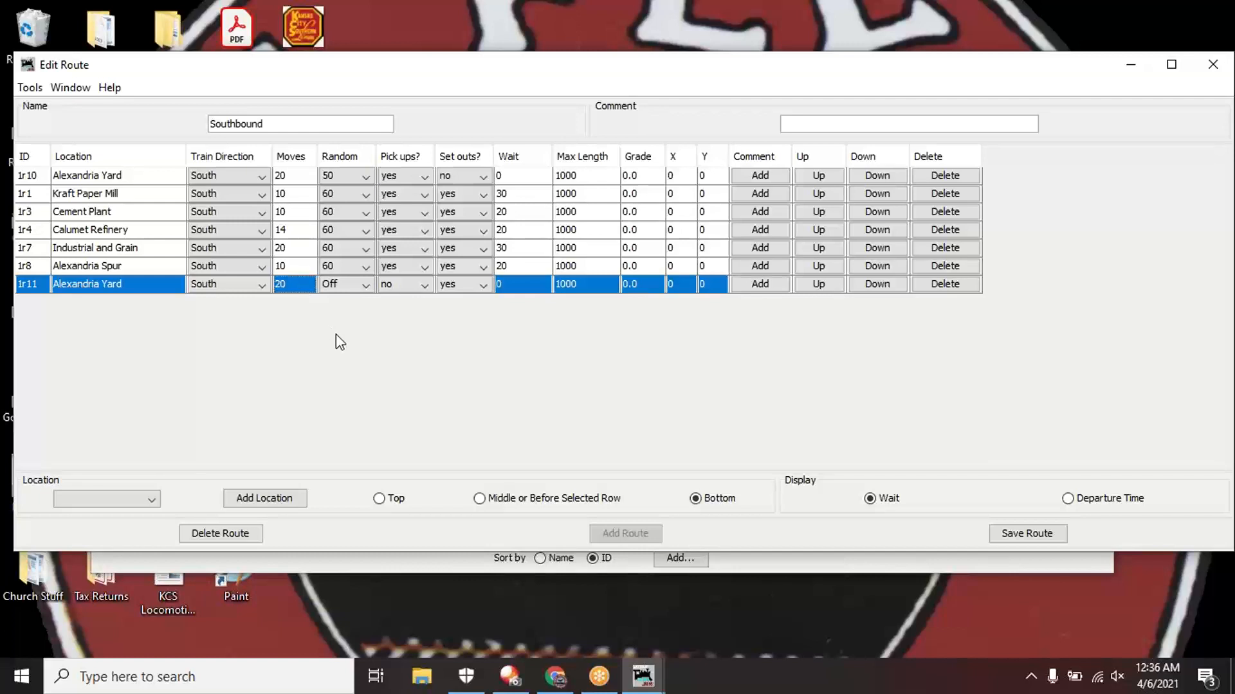
mouse_move(463, 289)
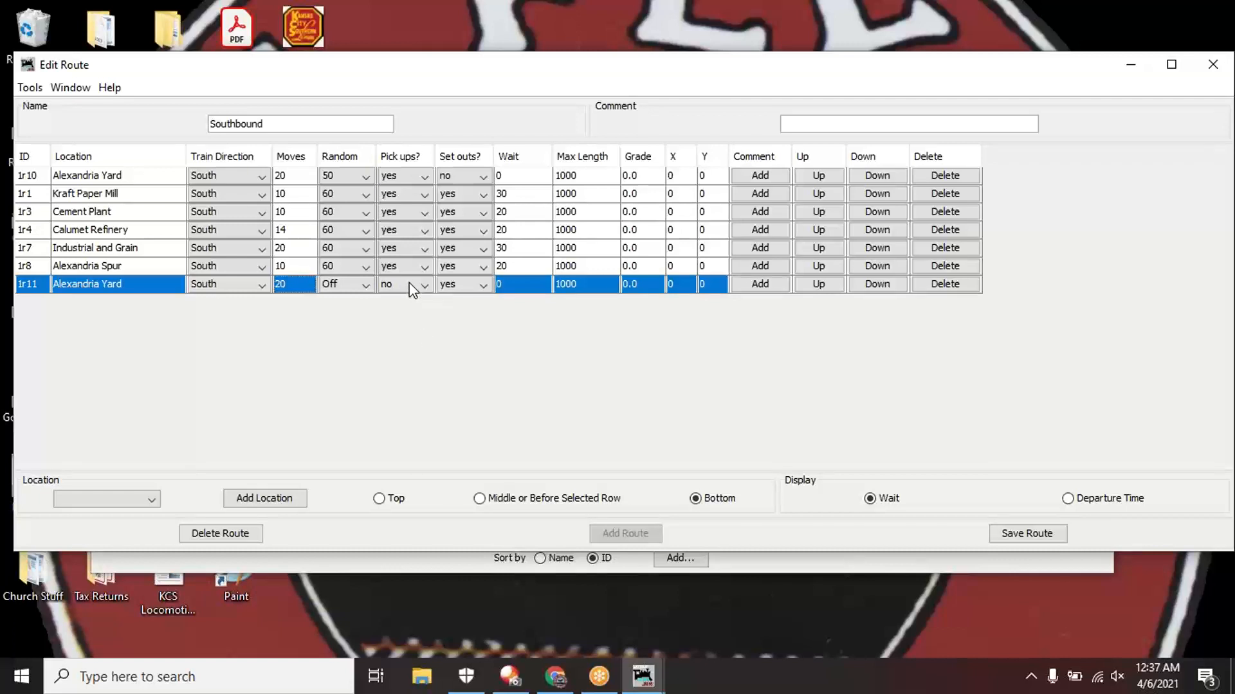
mouse_move(446, 289)
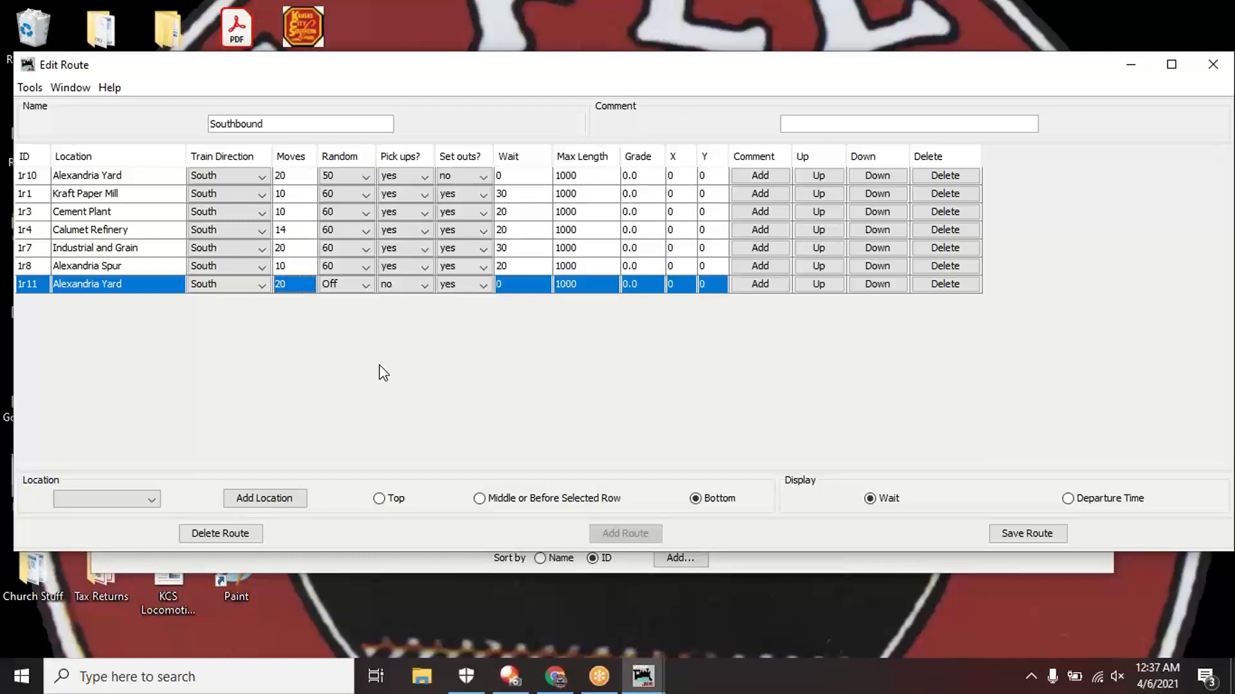
mouse_move(308, 485)
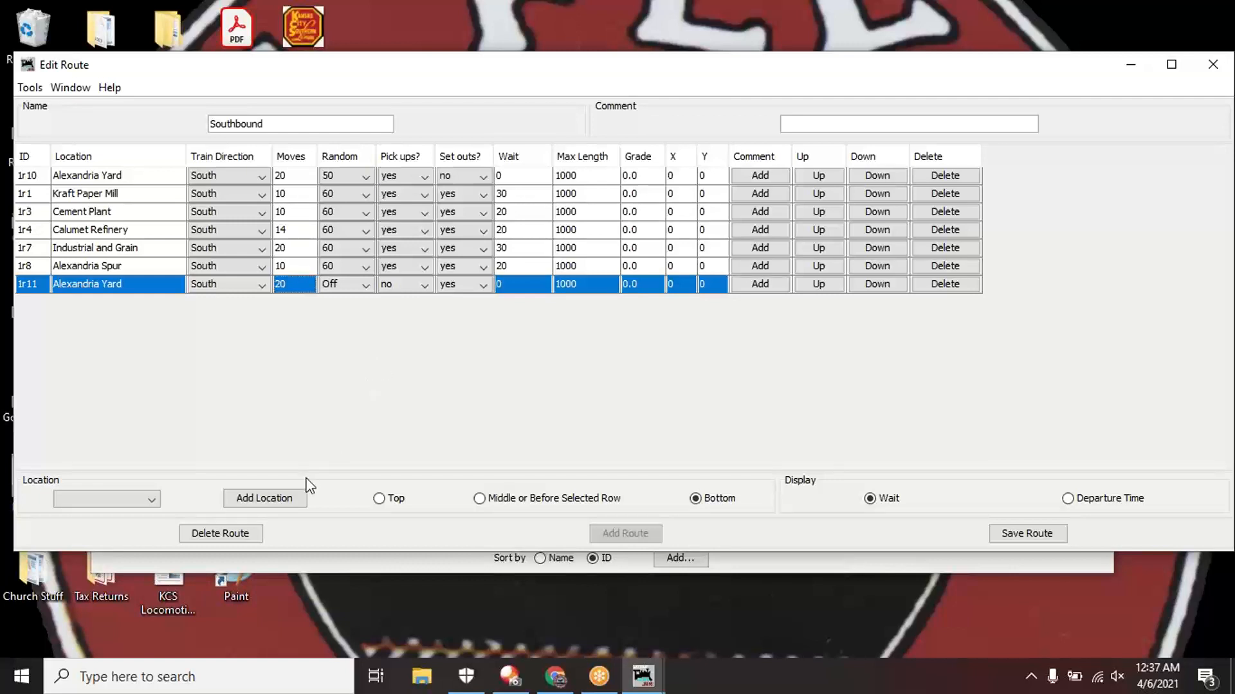
mouse_move(503, 382)
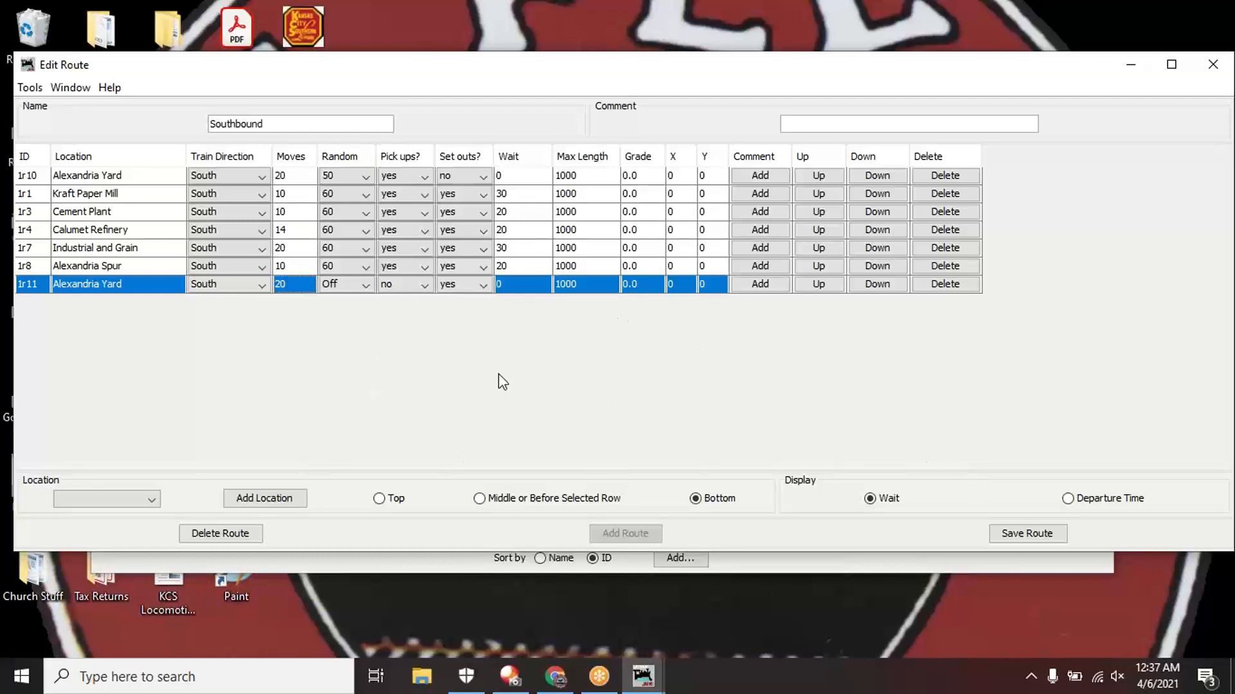
left_click(1026, 533)
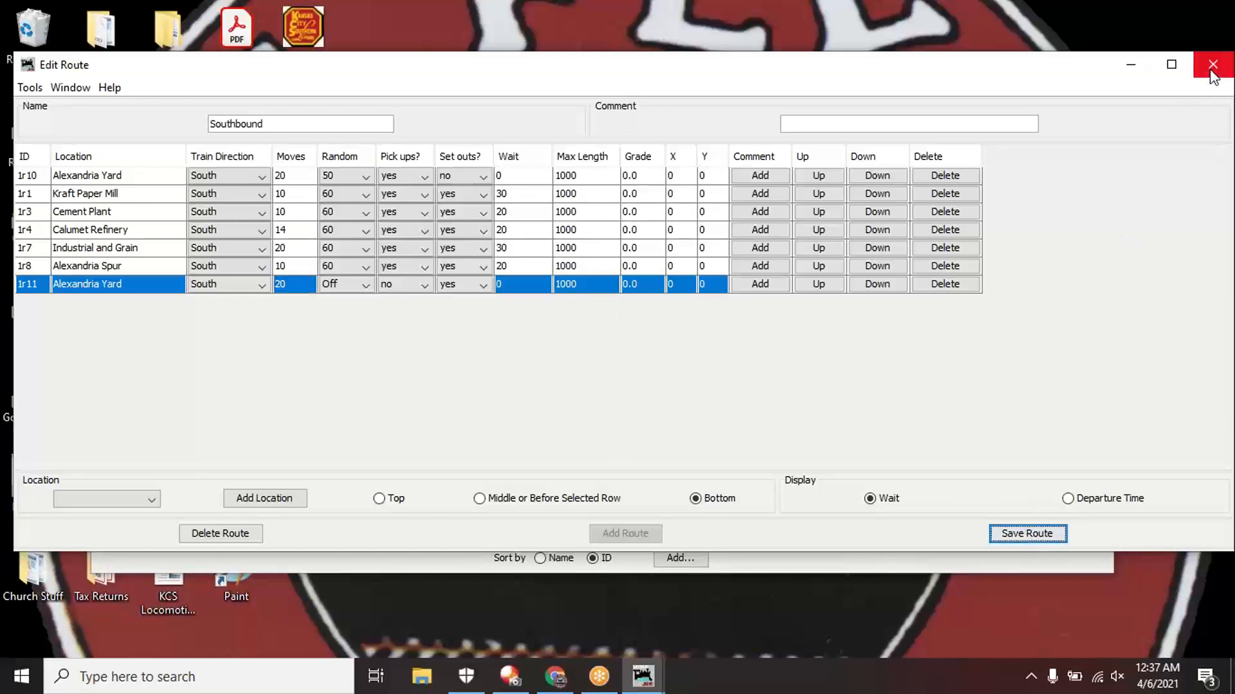
Close the Southbound editor and open the Refinery route with its three stops for editing
left_click(1213, 65)
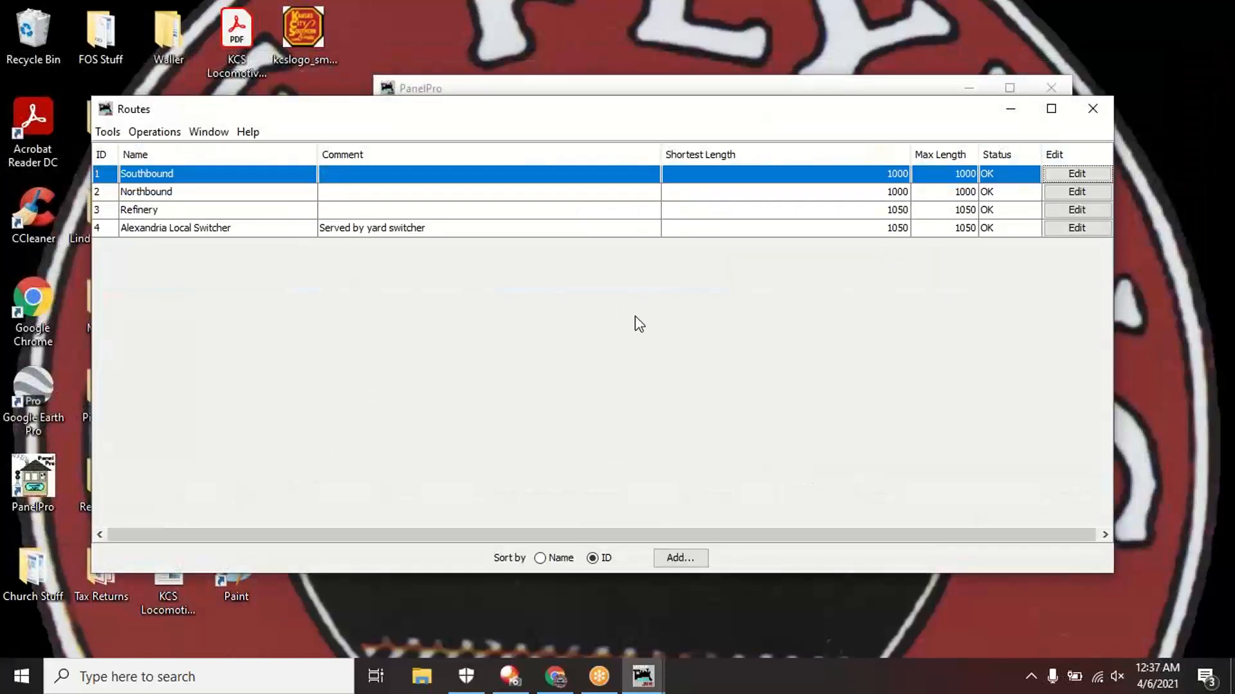
mouse_move(460, 180)
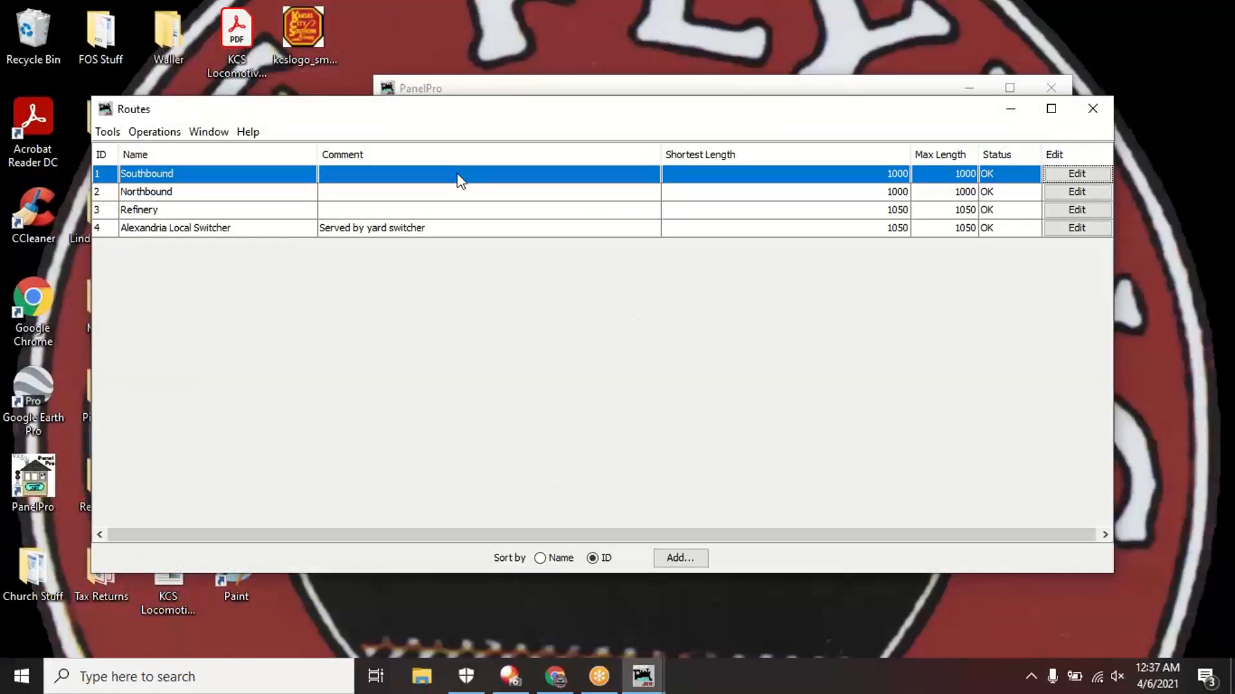
left_click(453, 192)
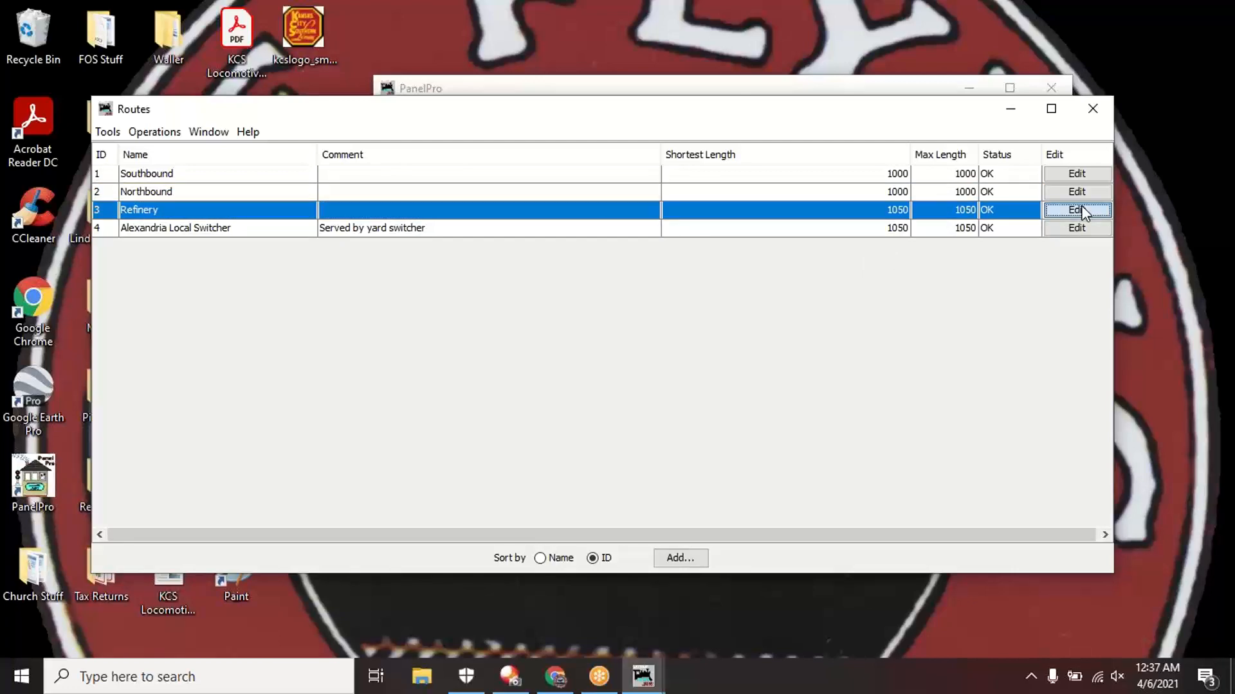
left_click(1075, 210)
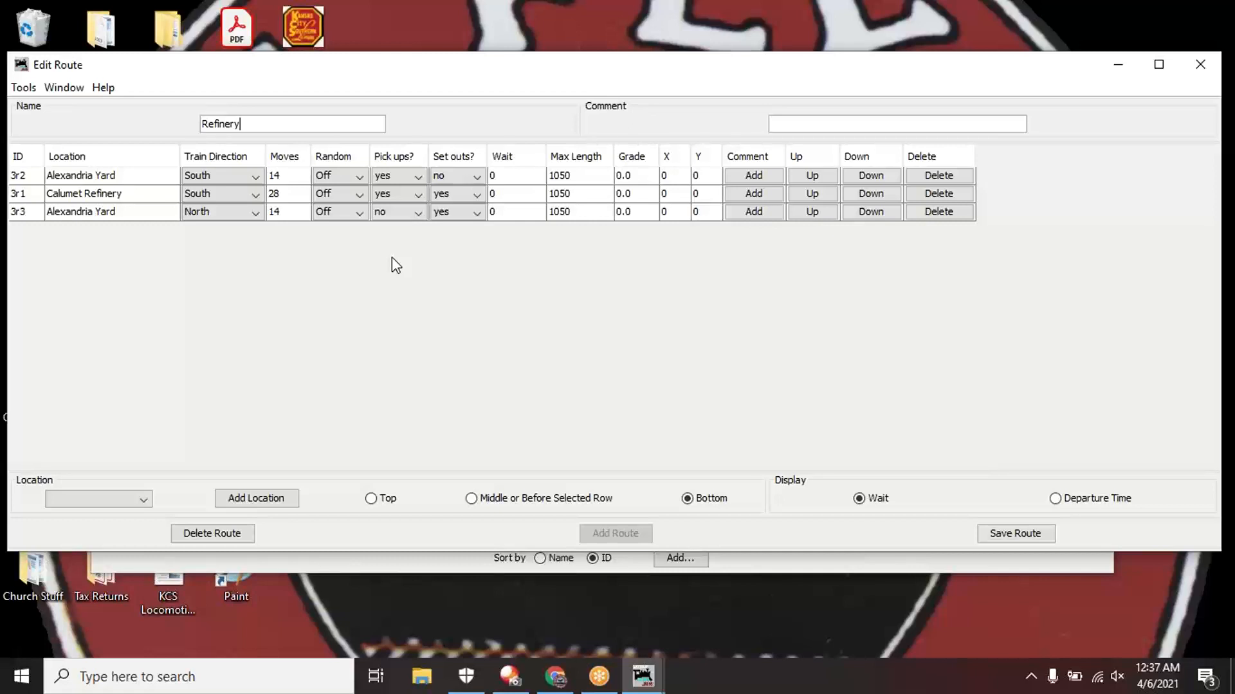
Rename the Refinery route to 'Refinery Turn', close it, and open Alexandria Local Switcher for editing
left_click(111, 174)
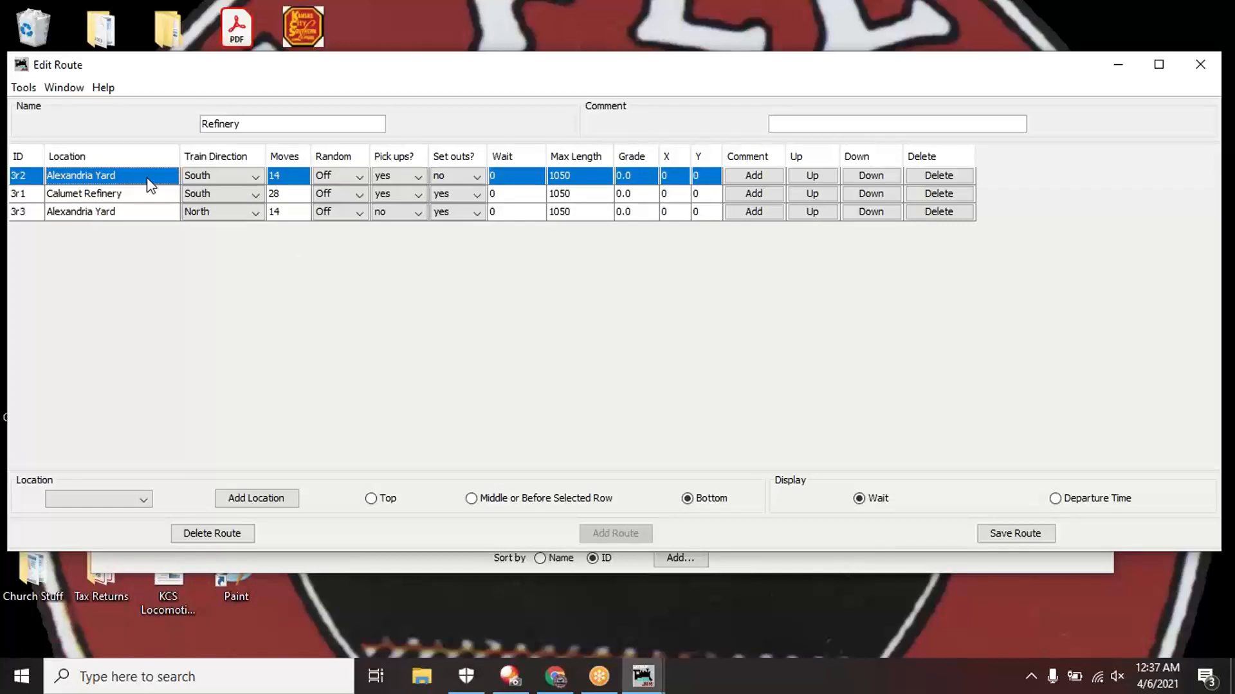
left_click(85, 194)
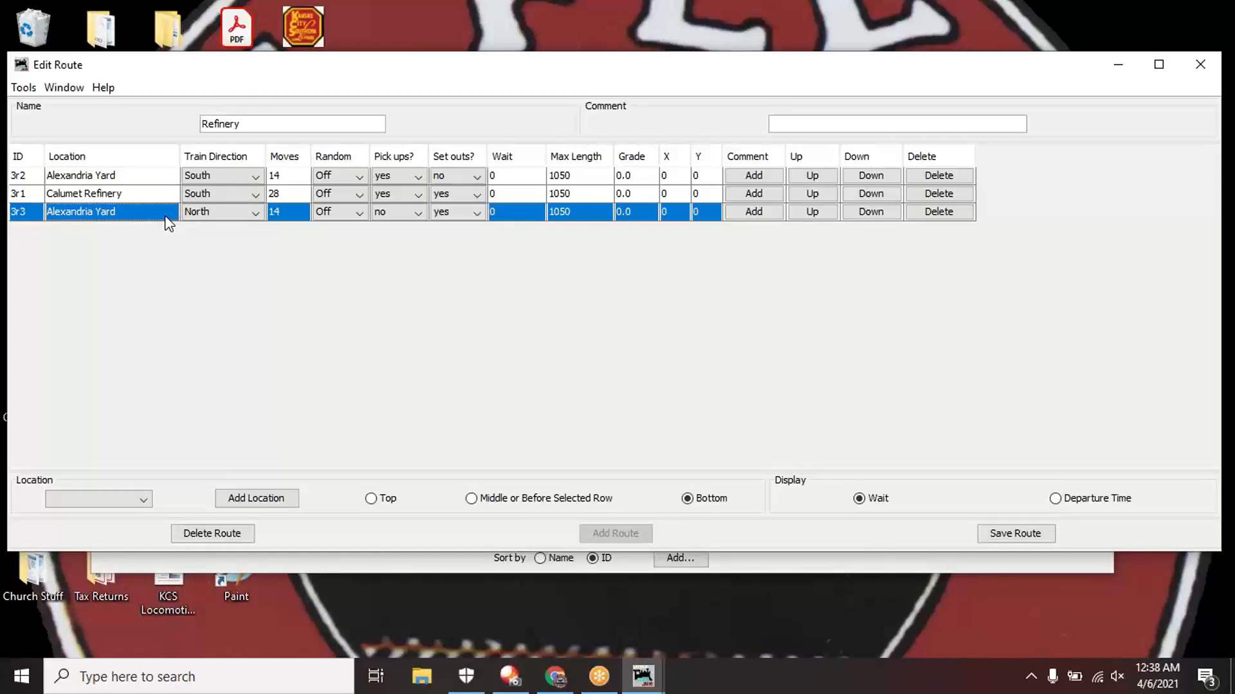
mouse_move(254, 223)
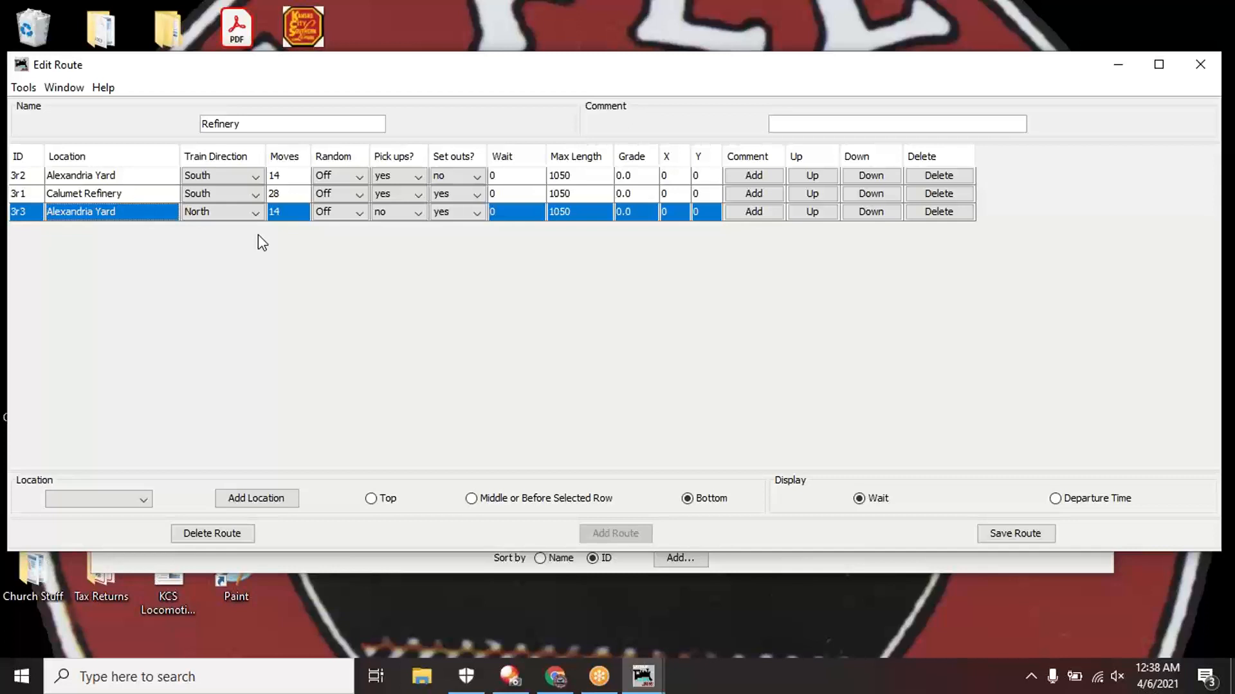
left_click(292, 124)
type(" Turn")
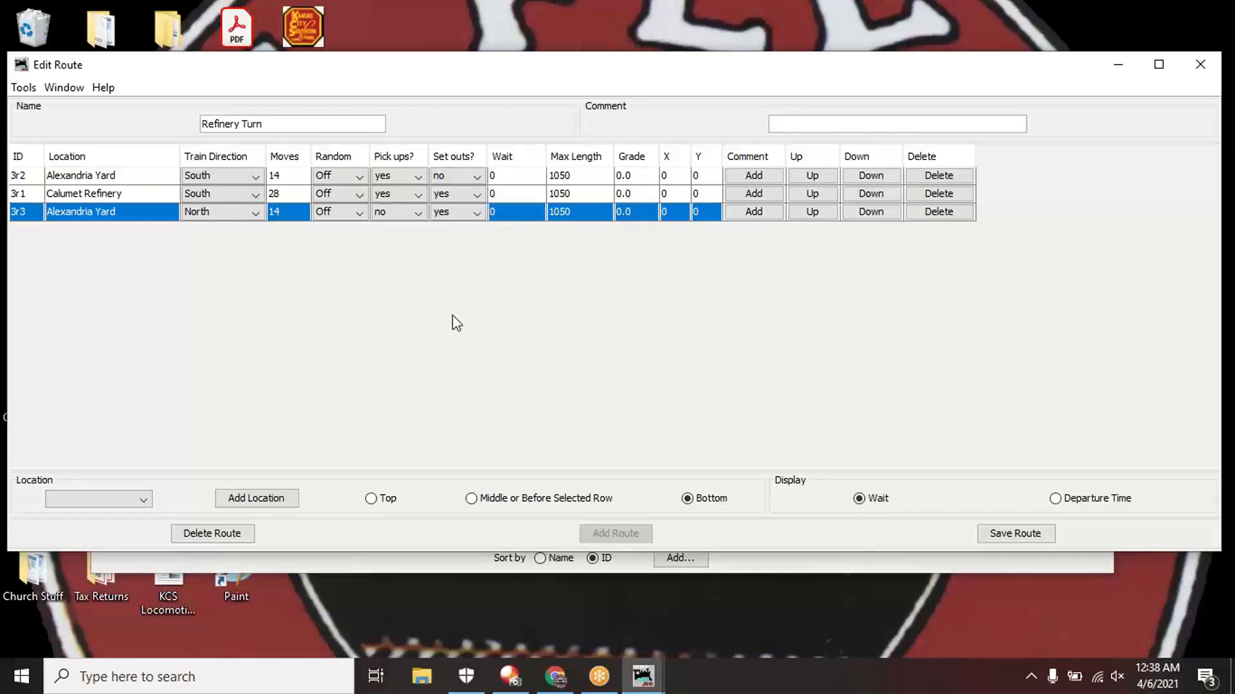
mouse_move(375, 289)
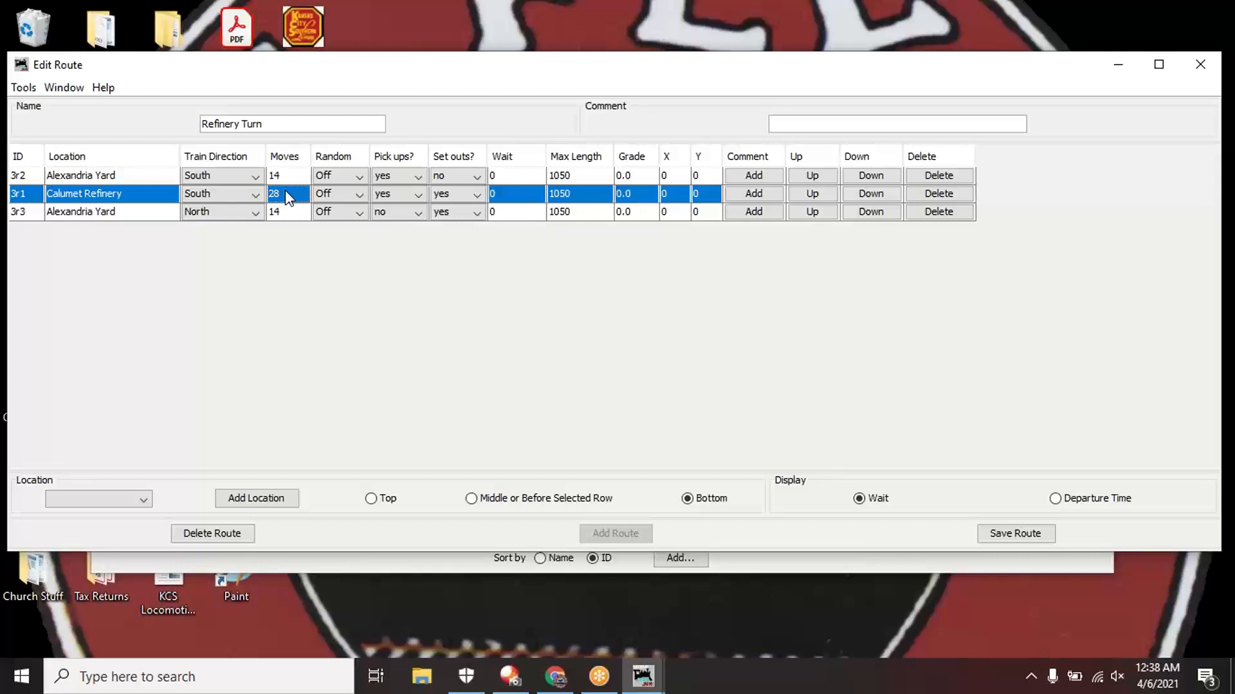
mouse_move(286, 220)
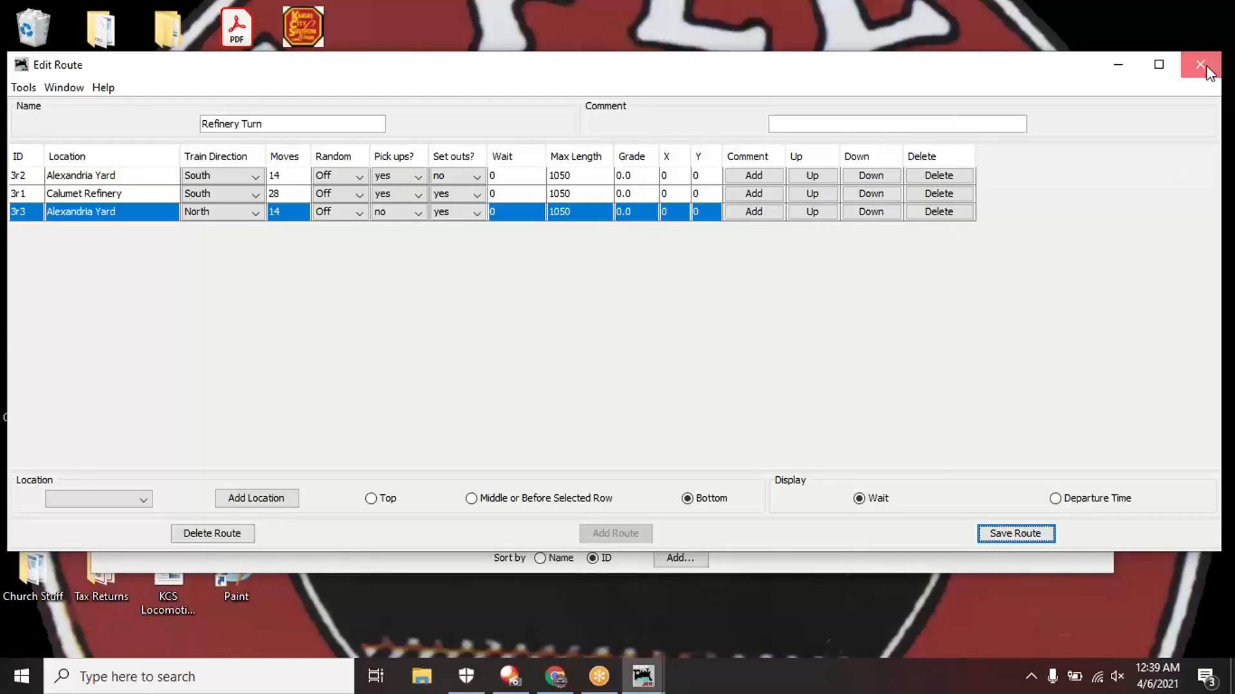
left_click(1199, 64)
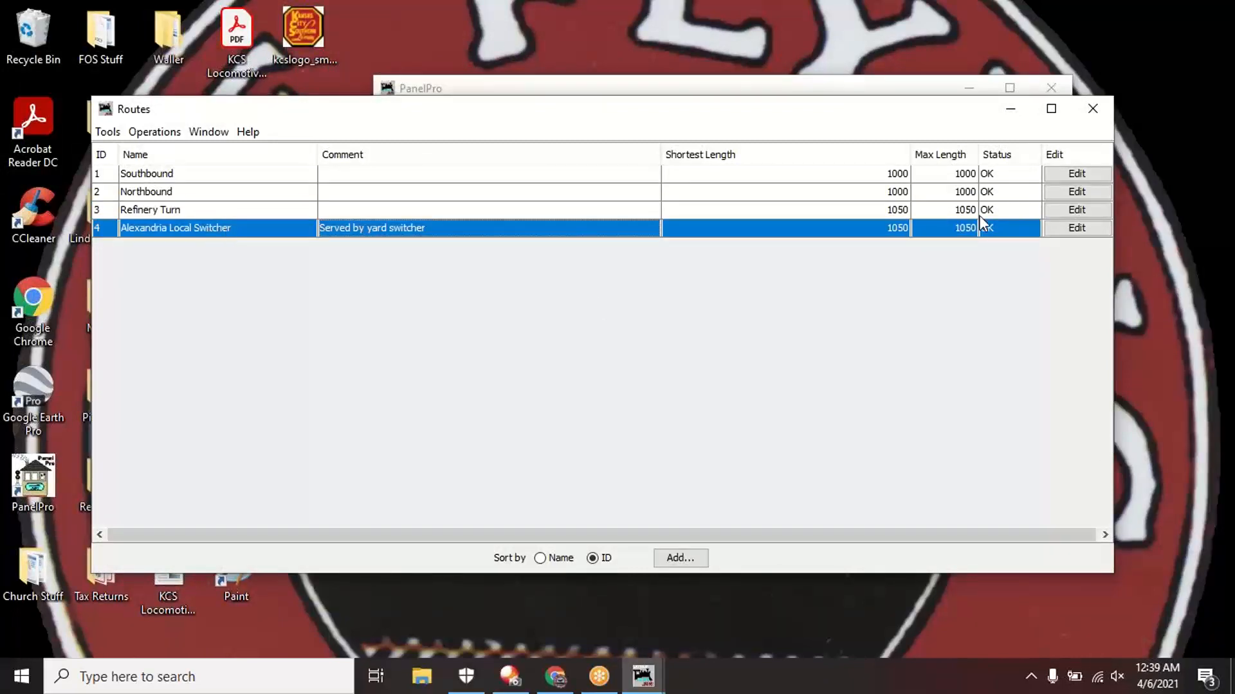
left_click(1075, 227)
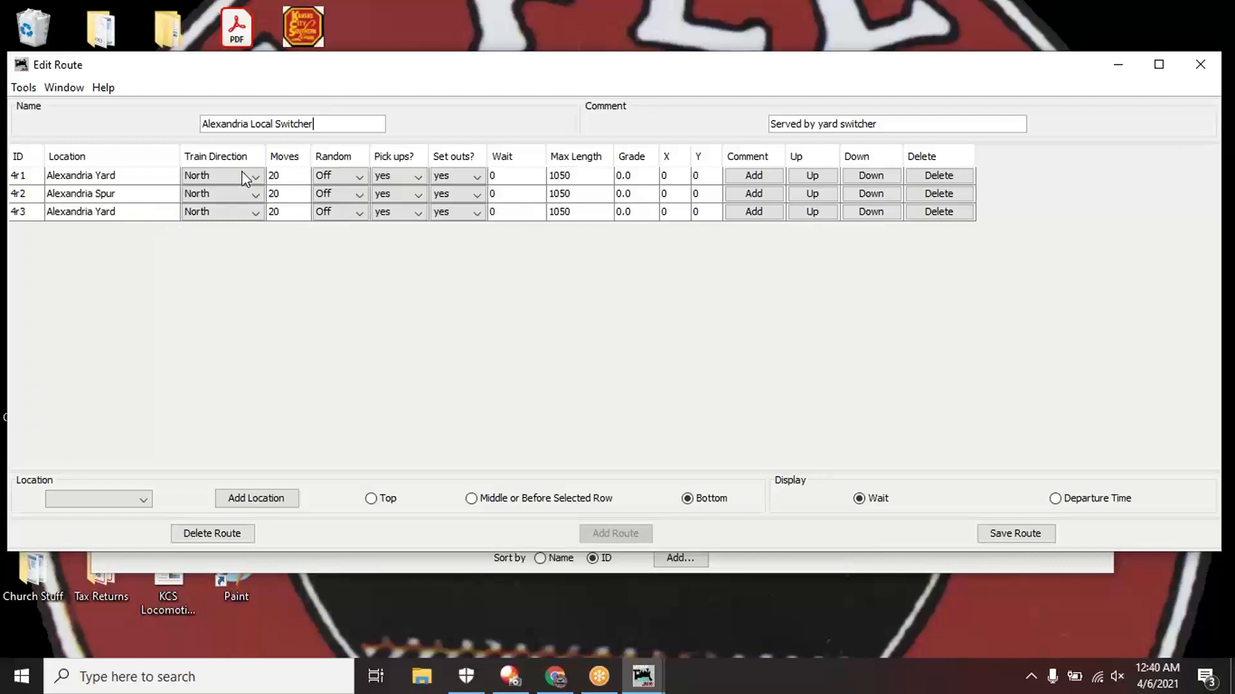
mouse_move(241, 216)
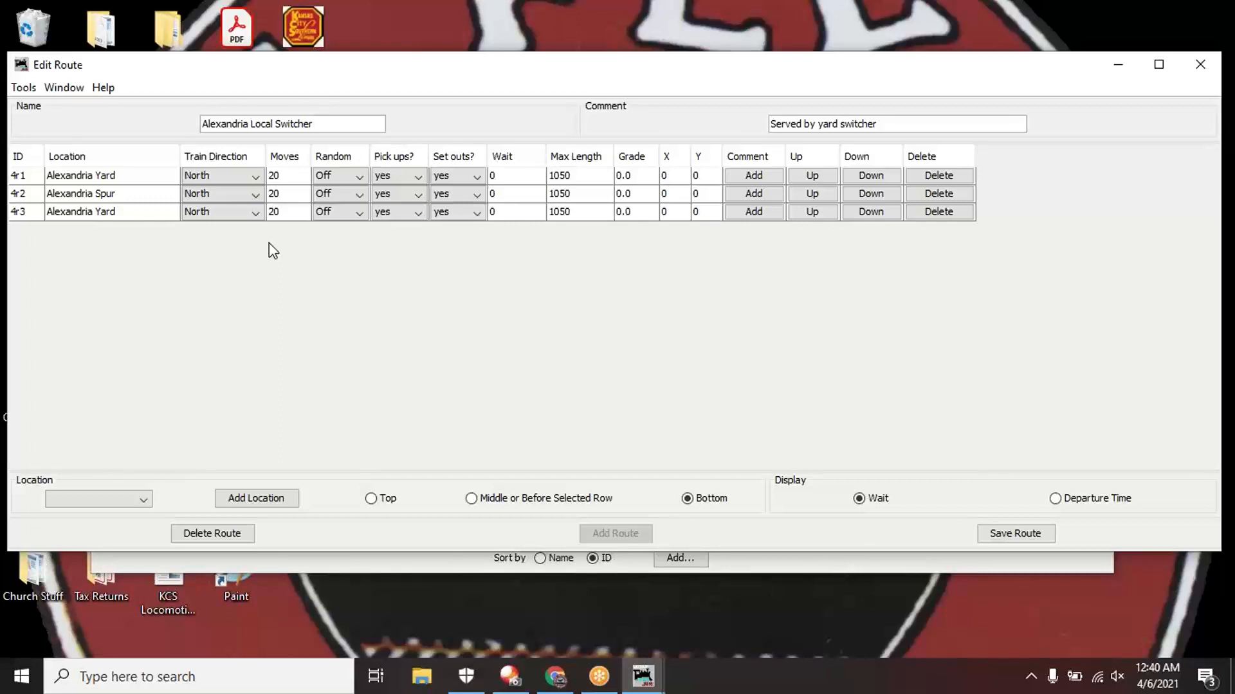
mouse_move(349, 184)
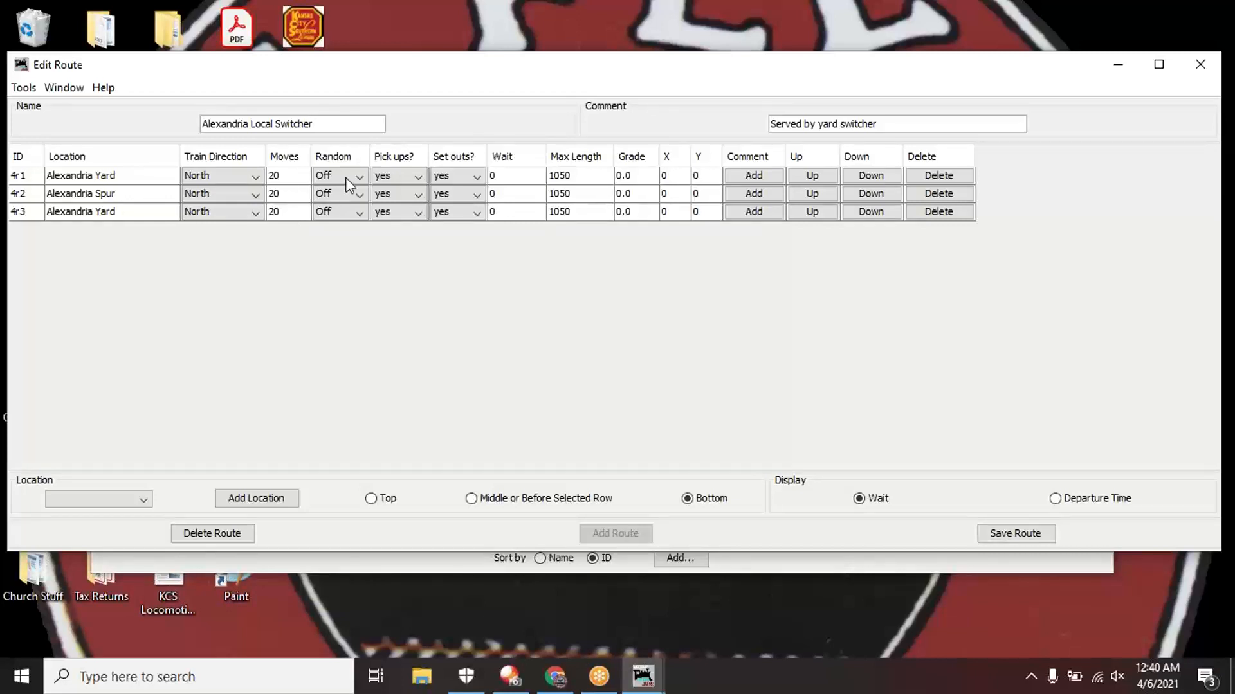
mouse_move(734, 419)
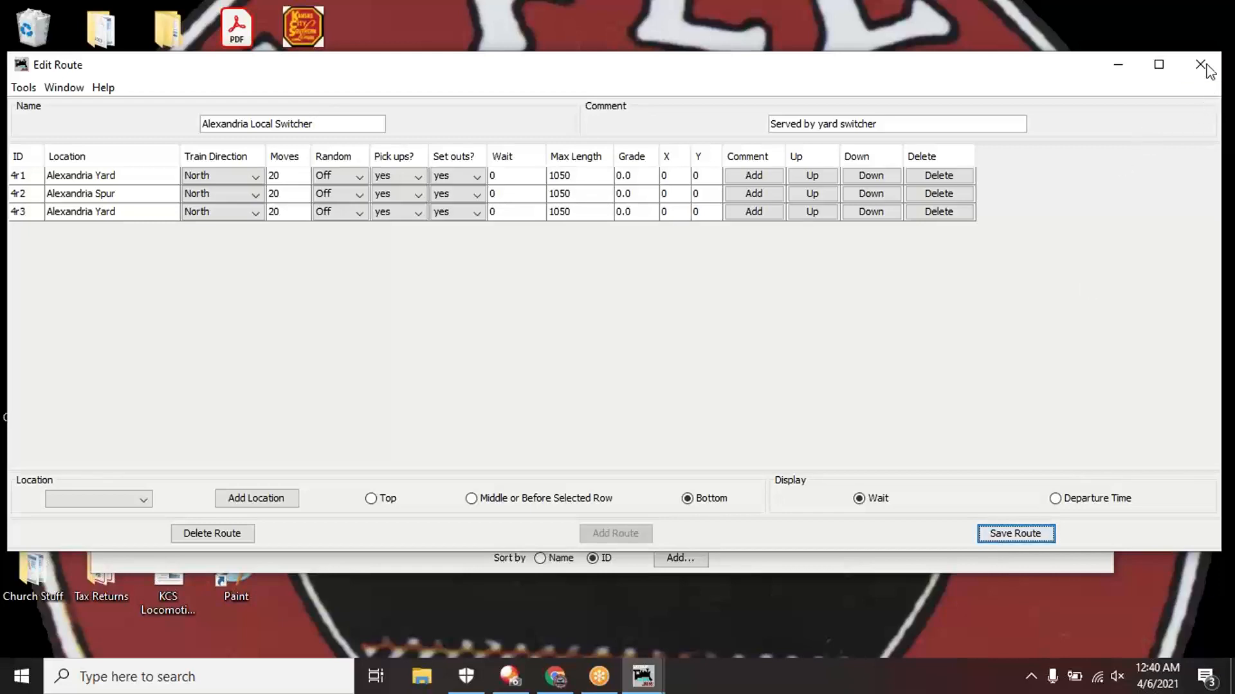
left_click(1200, 64)
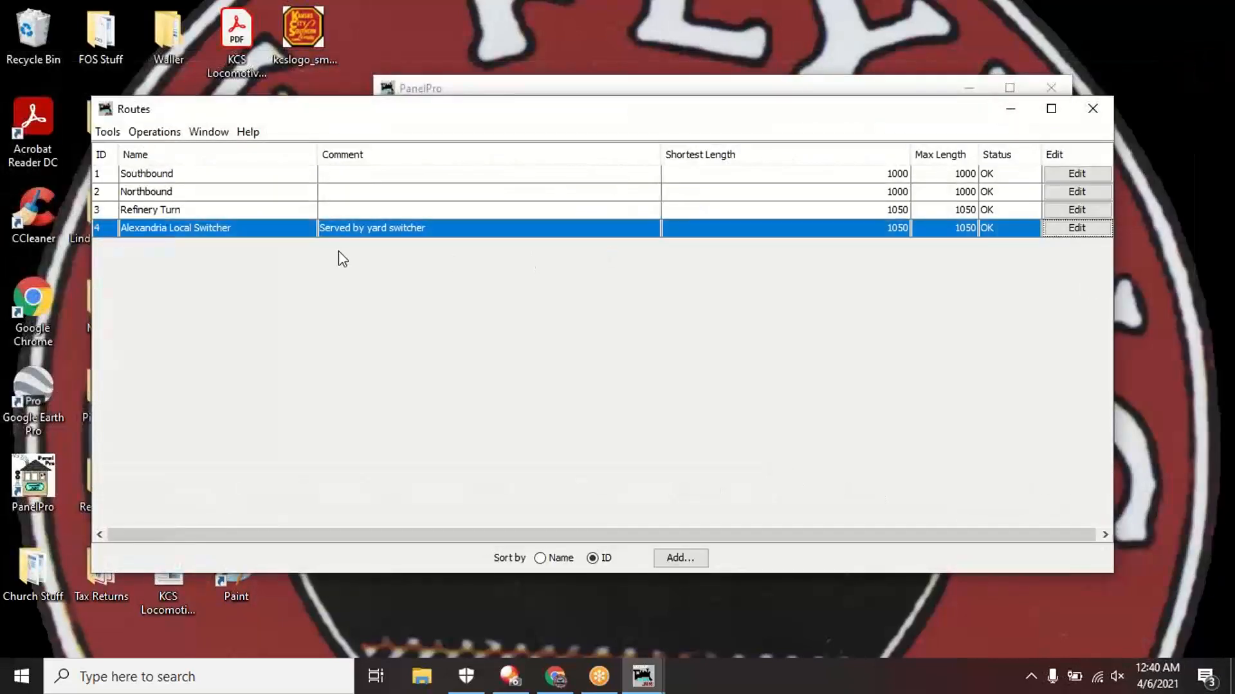
mouse_move(335, 260)
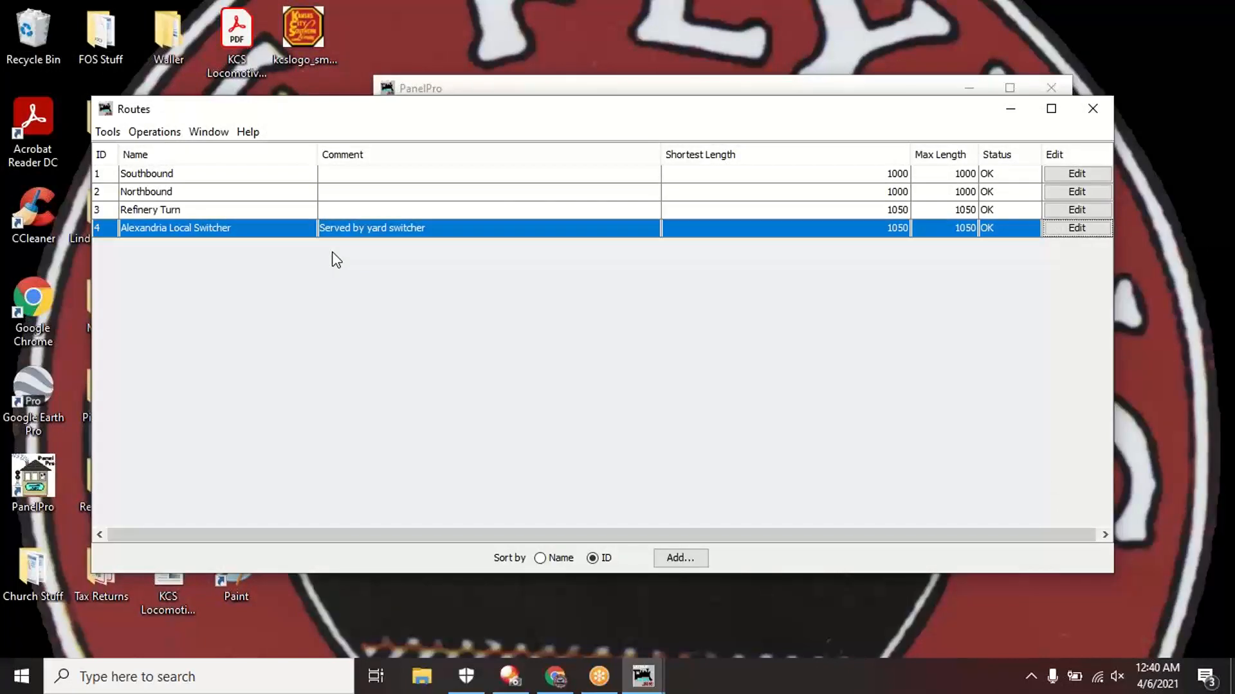
mouse_move(319, 182)
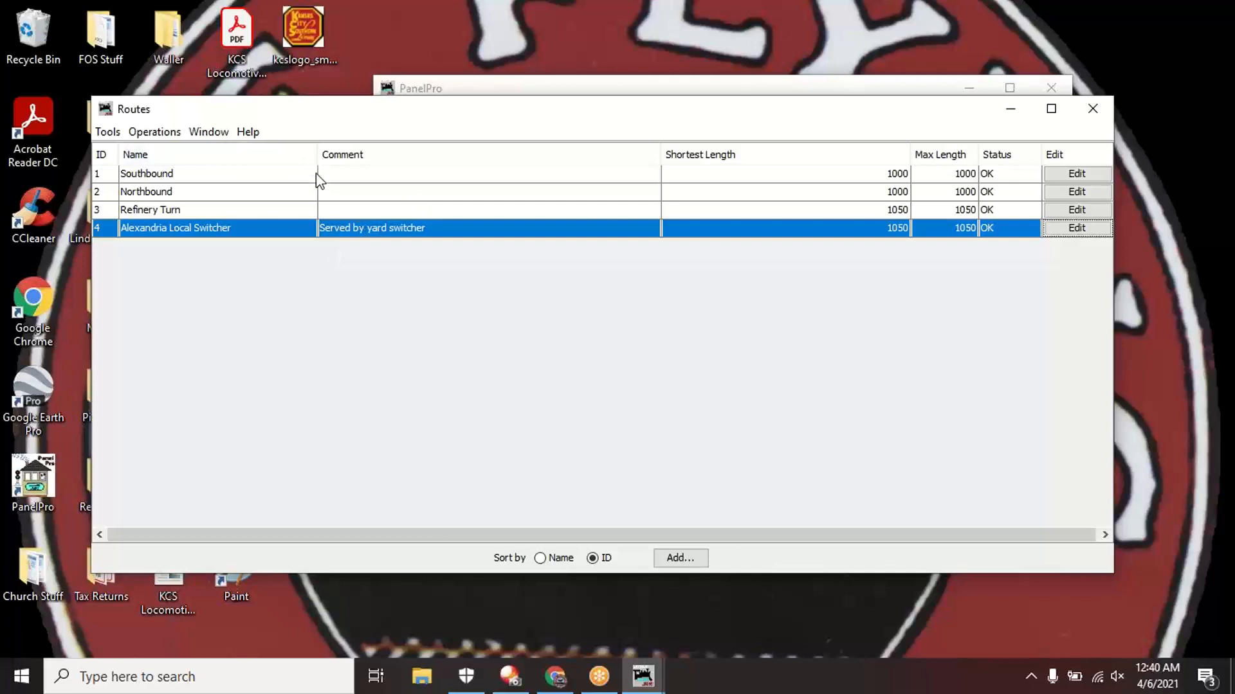
mouse_move(438, 284)
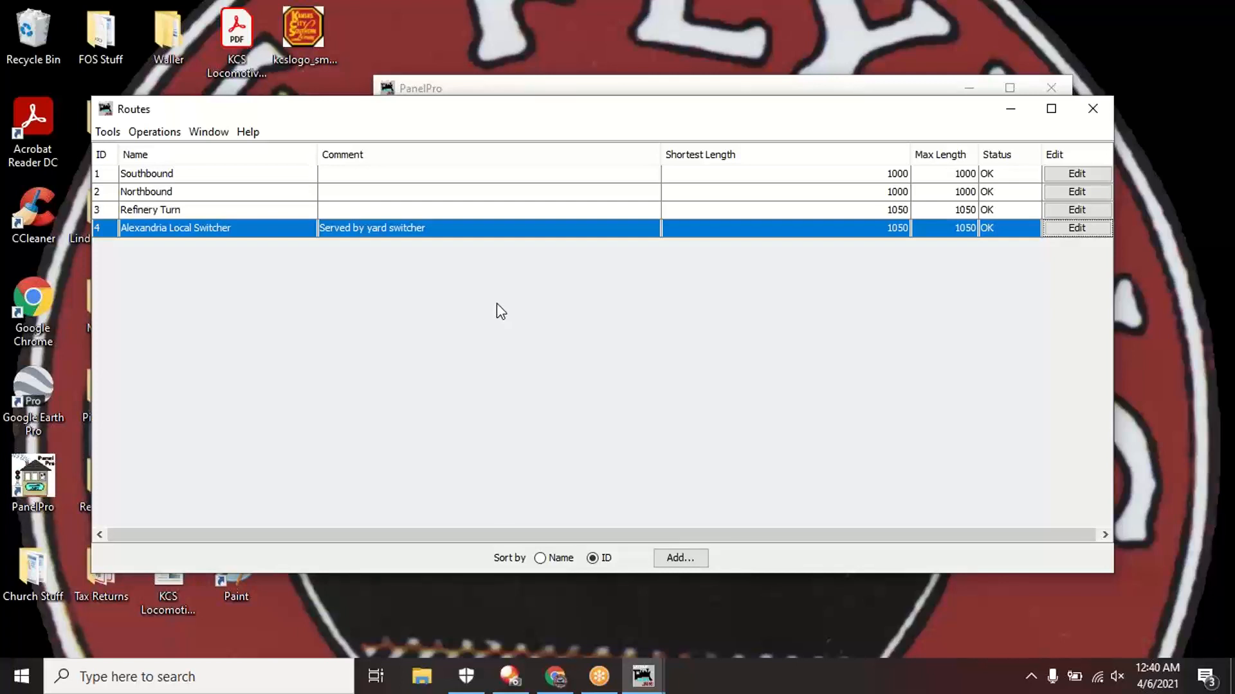
mouse_move(838, 294)
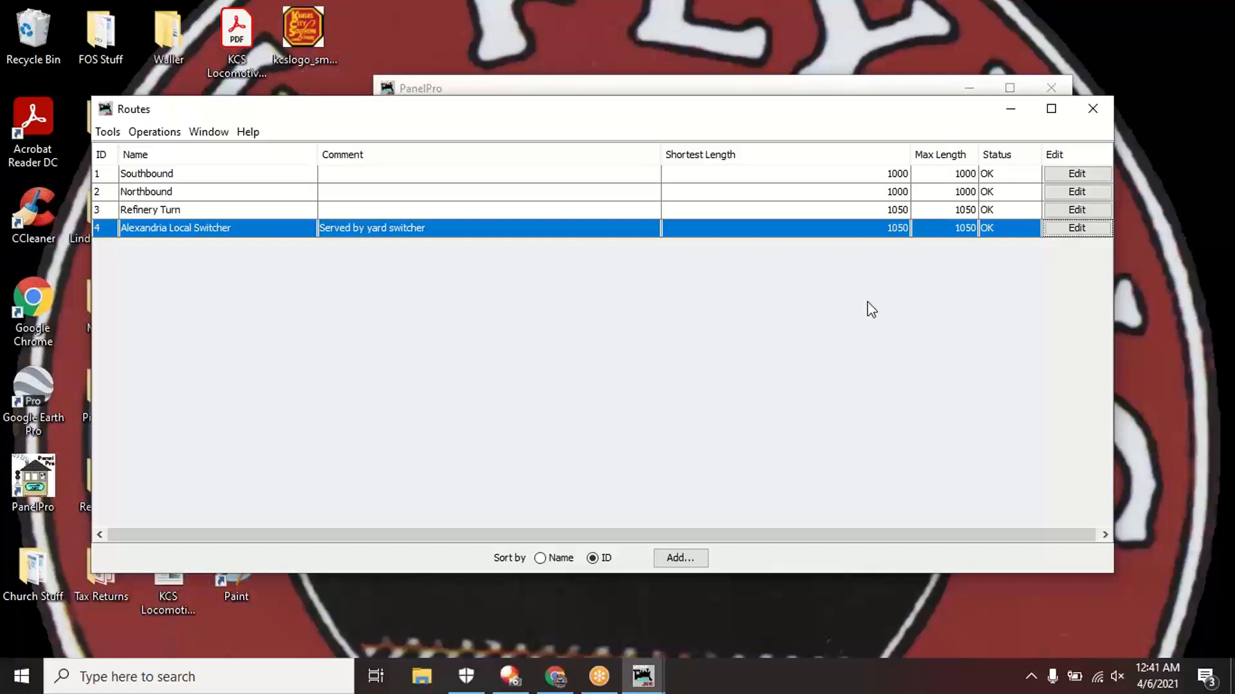
mouse_move(970, 275)
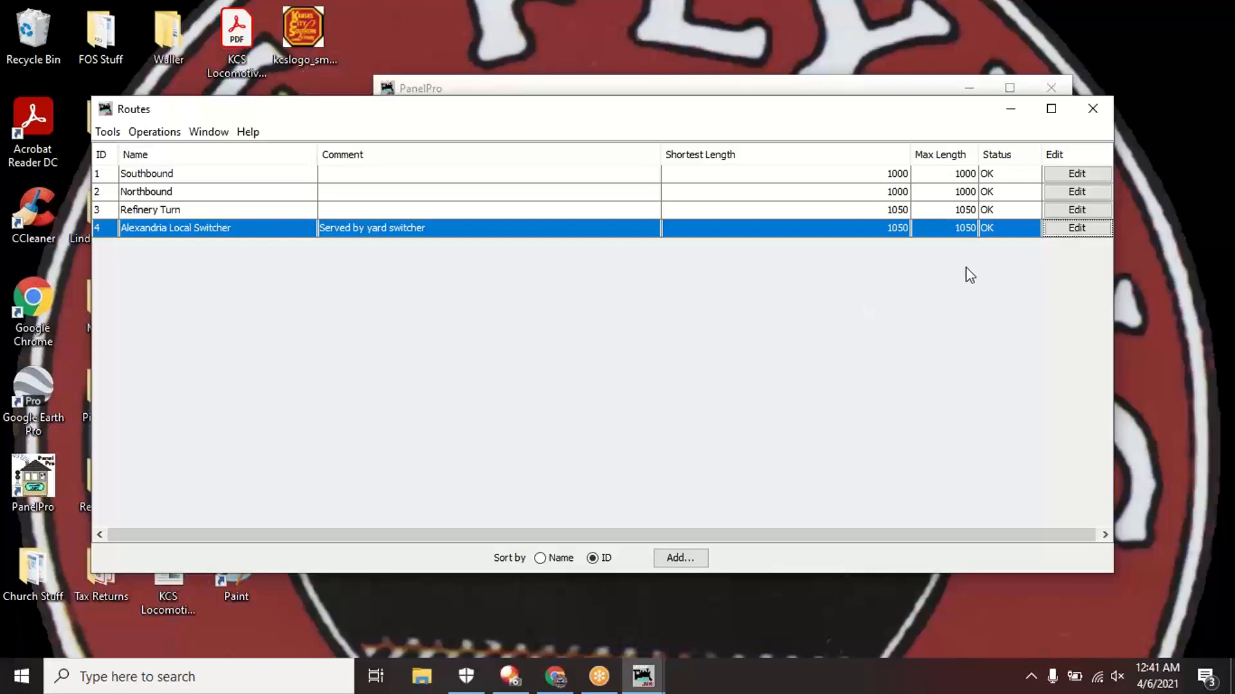